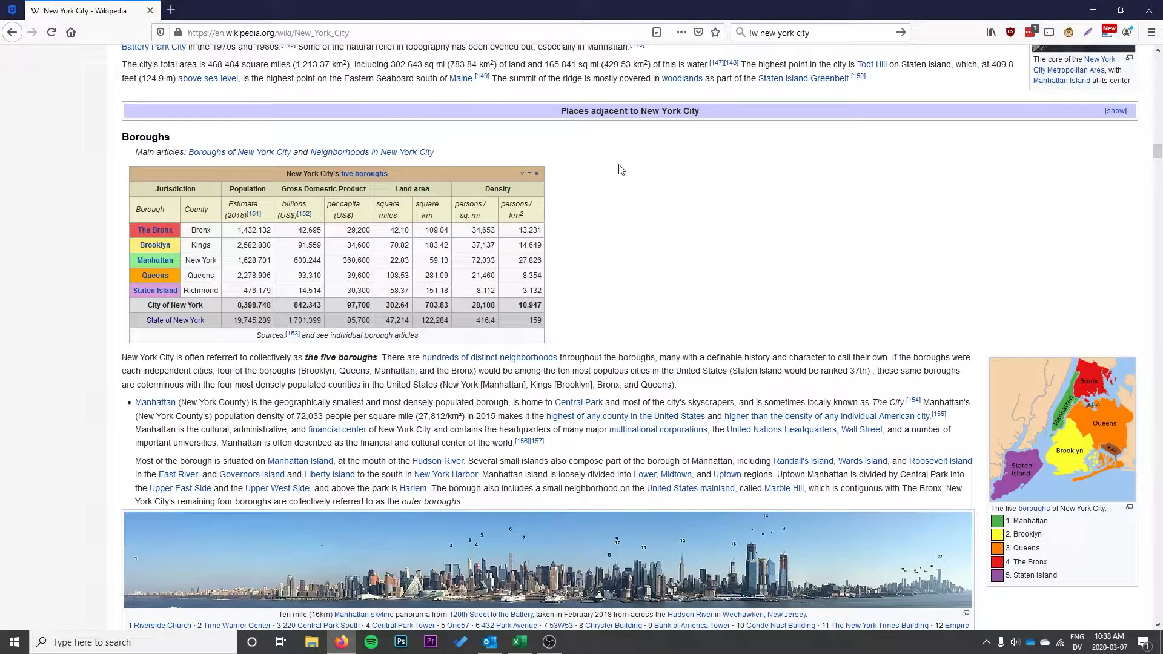
{"action": "mouse_move", "coordinate": [303, 206]}
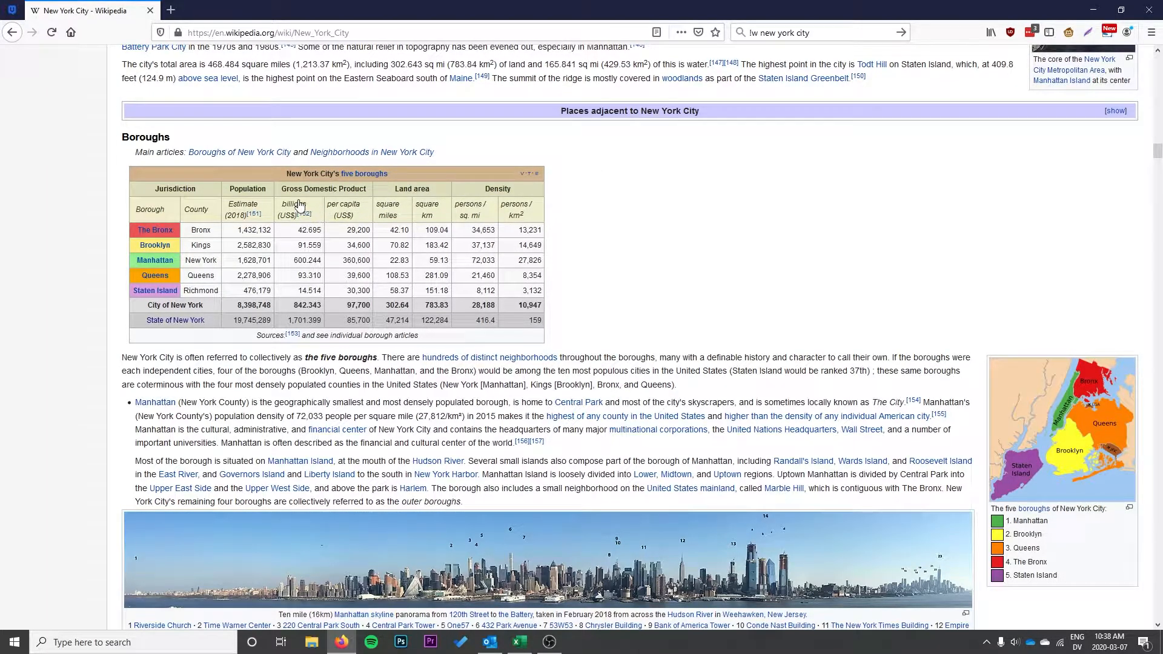
{"action": "mouse_move", "coordinate": [521, 209]}
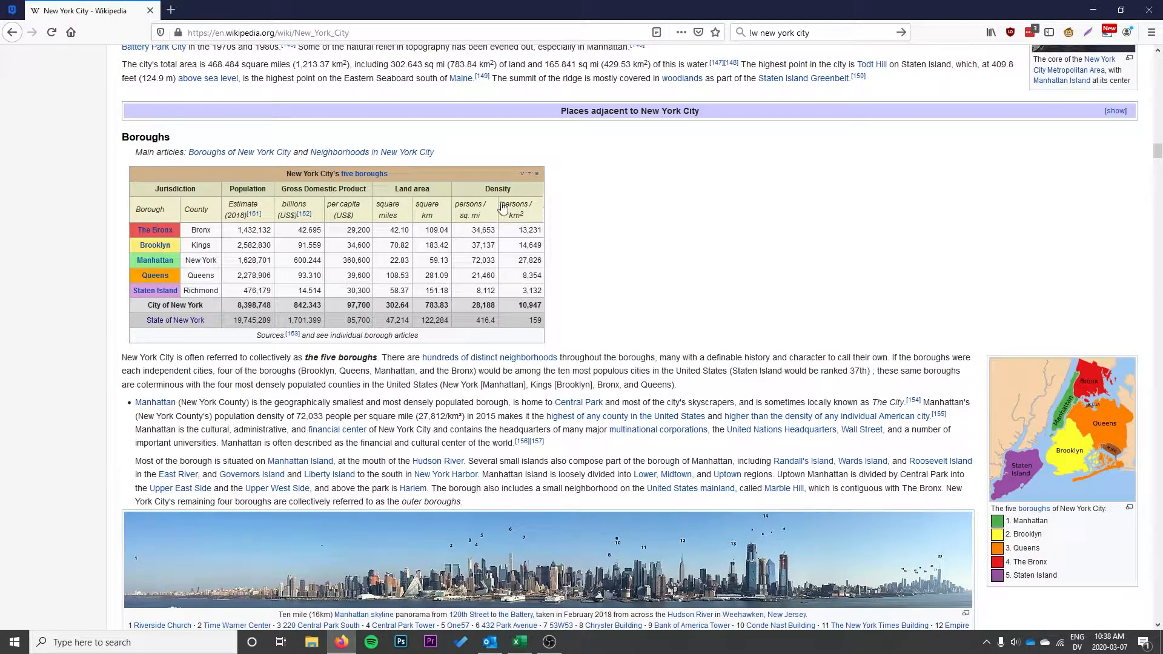
{"action": "mouse_move", "coordinate": [146, 305]}
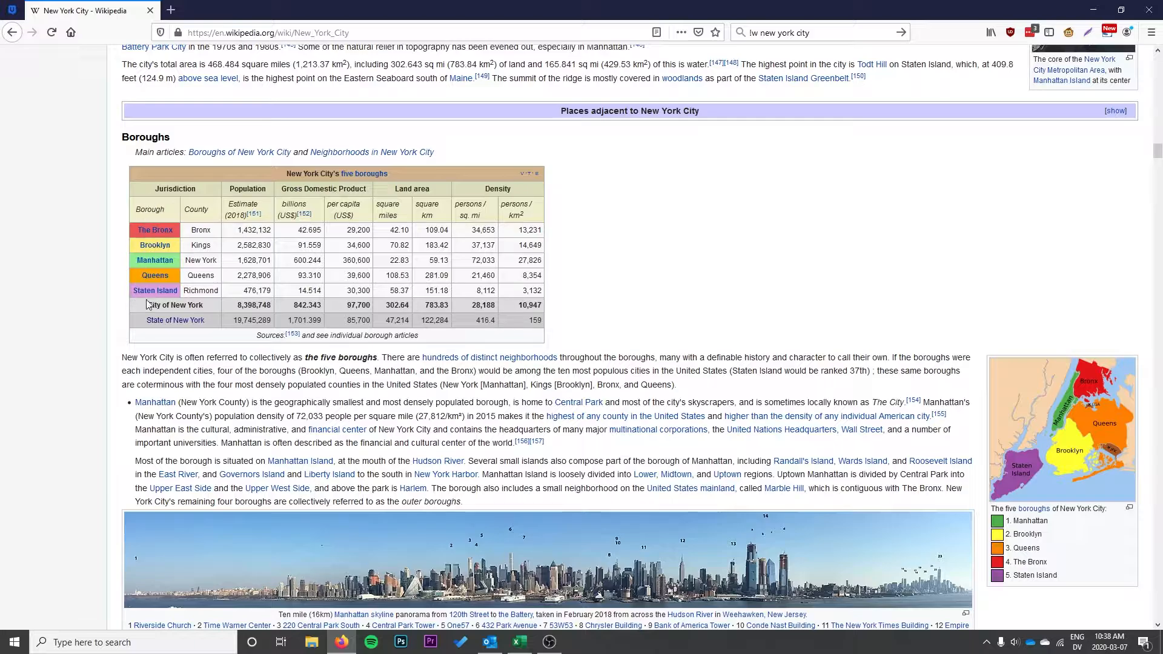
{"action": "mouse_move", "coordinate": [236, 247]}
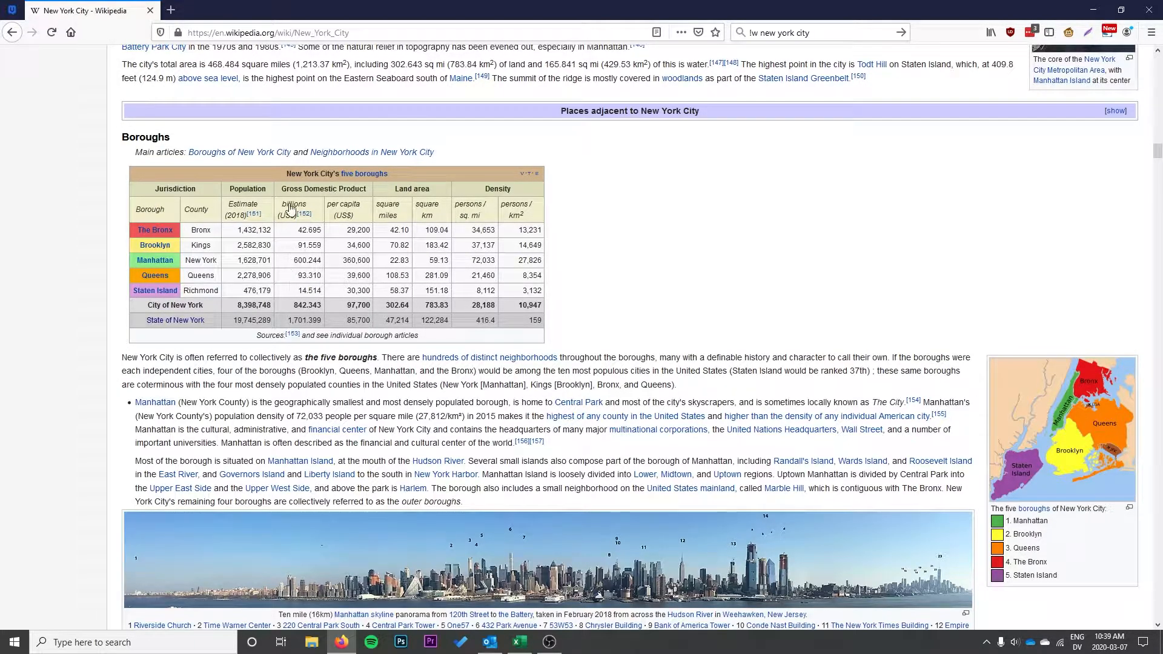
{"action": "mouse_move", "coordinate": [499, 228]}
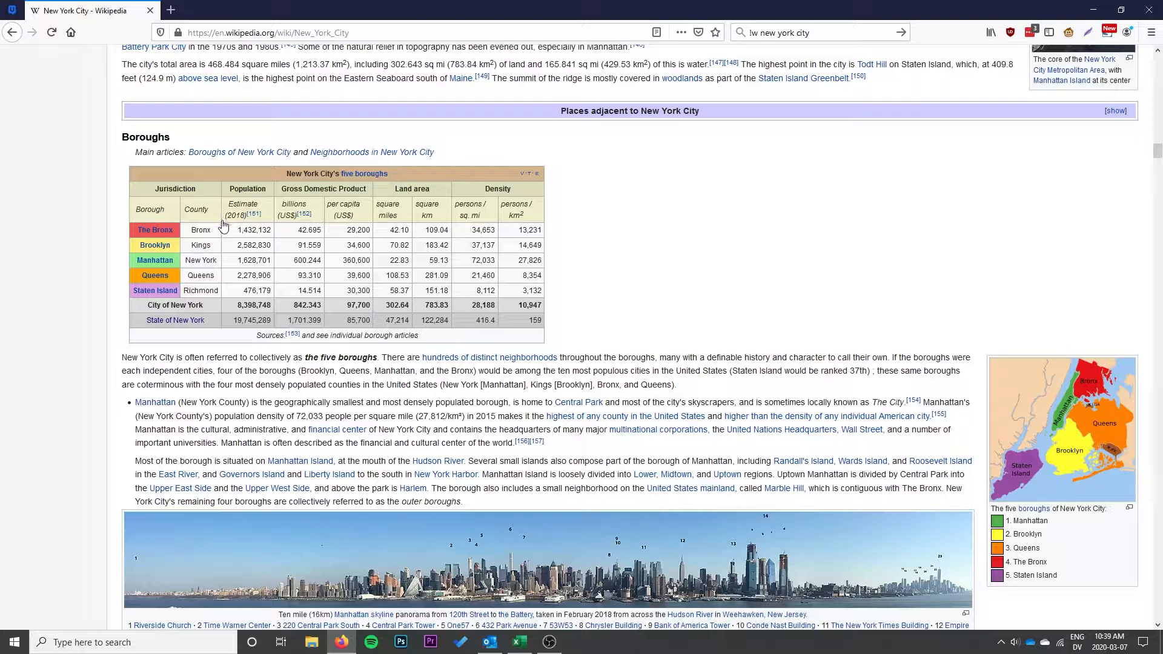
{"action": "mouse_move", "coordinate": [213, 216]}
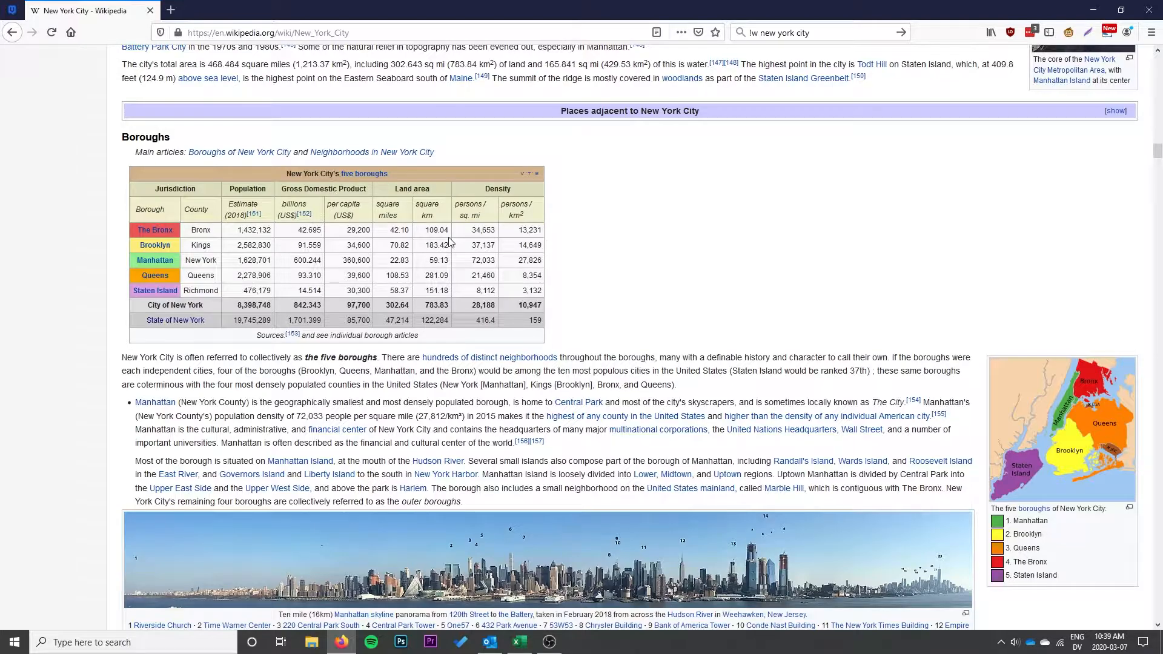
{"action": "mouse_move", "coordinate": [361, 259]}
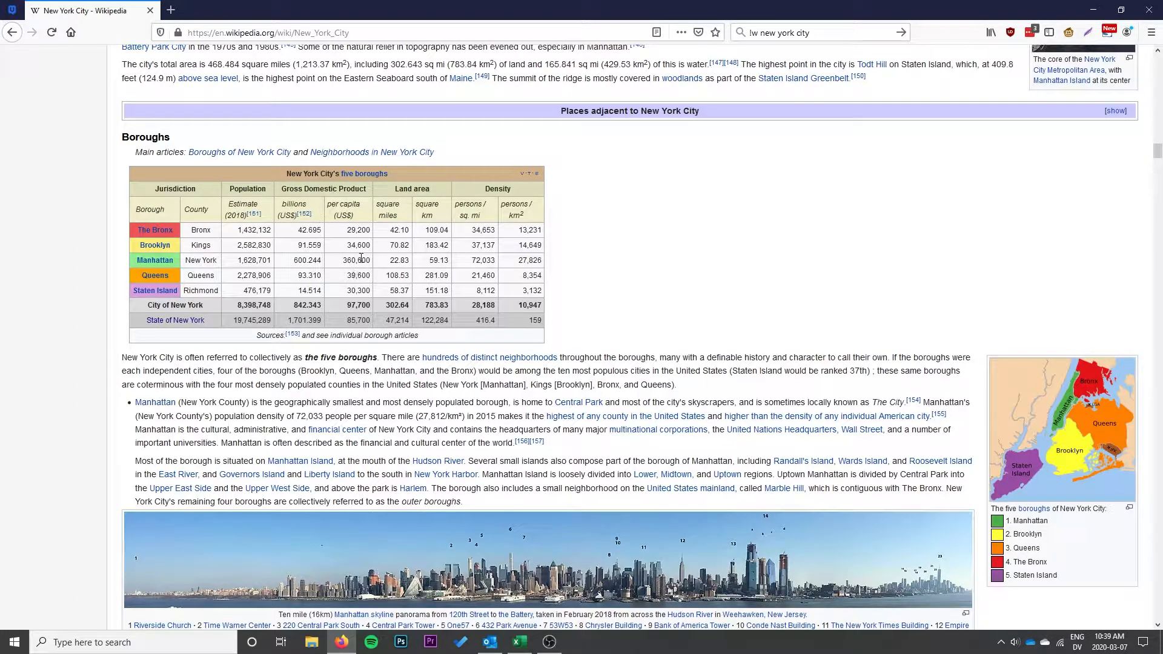
- Copy the New York City Wikipedia page address from the Firefox address bar
{"action": "left_click", "coordinate": [307, 33]}
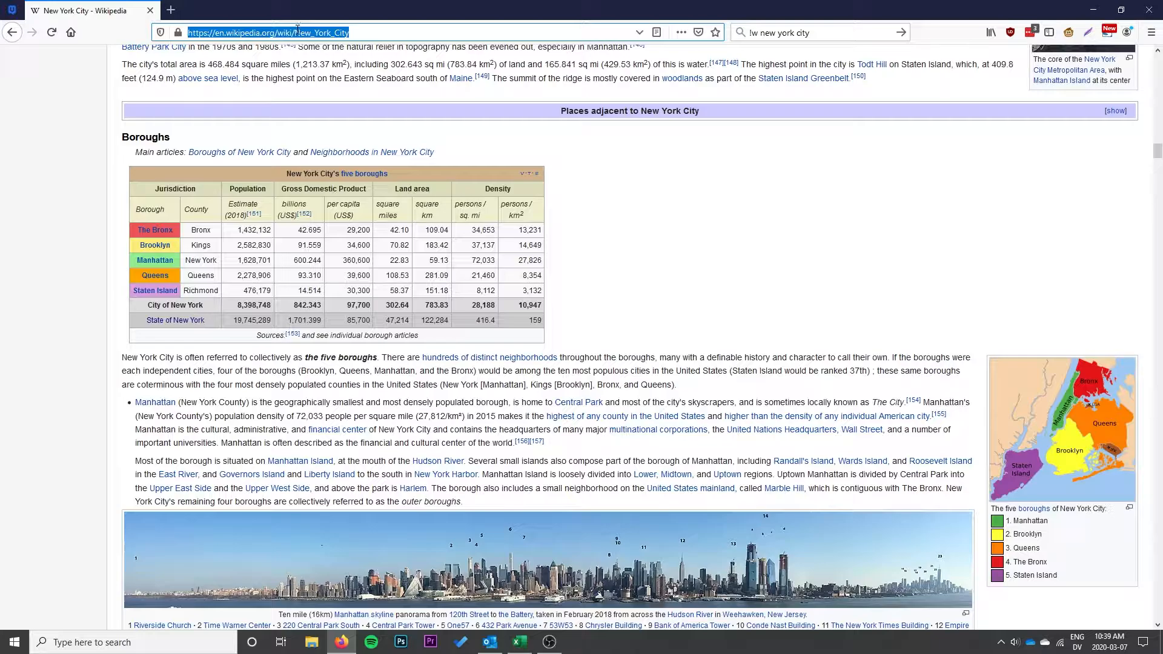
{"action": "right_click", "coordinate": [297, 32]}
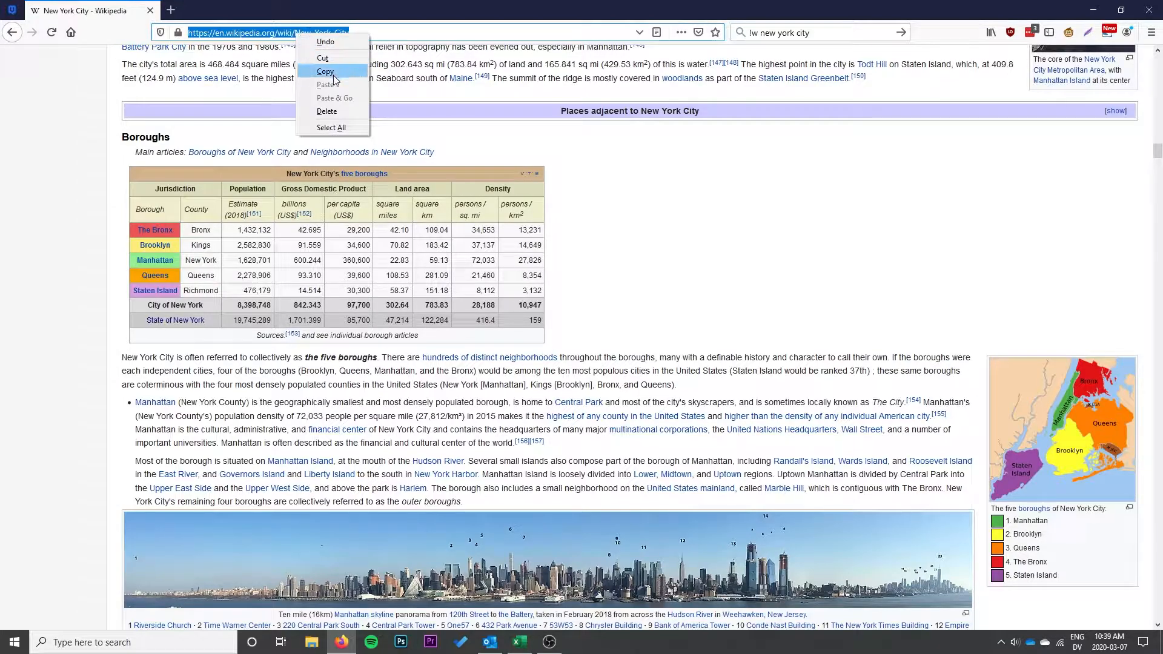
{"action": "left_click", "coordinate": [324, 71]}
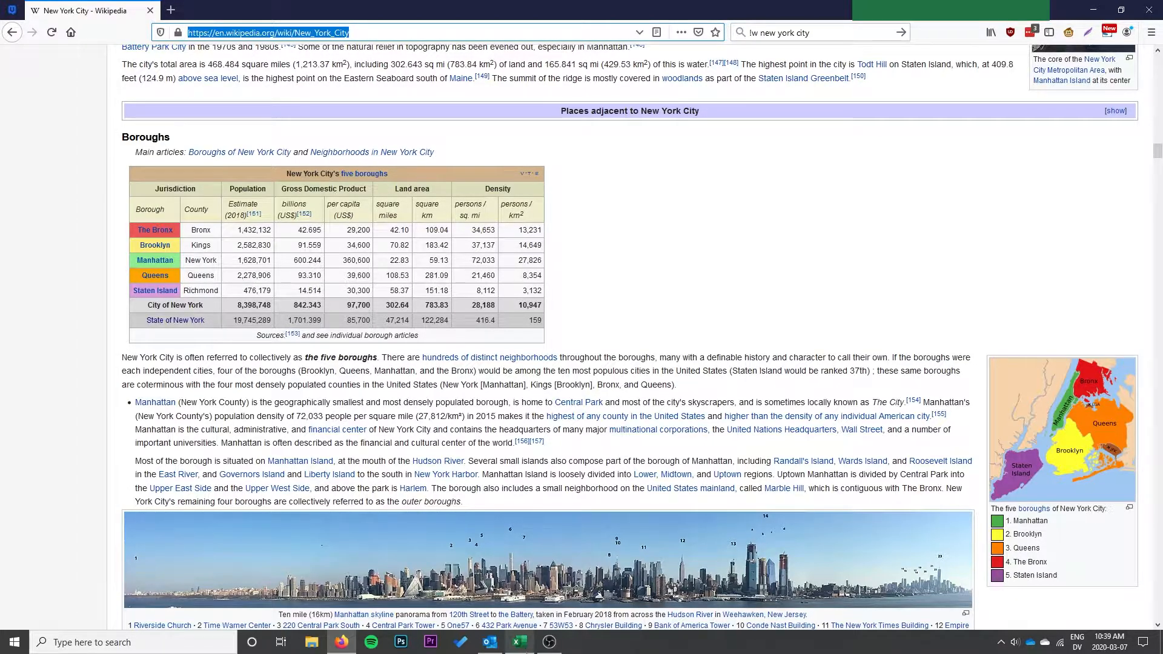
- Switch to the blank Excel workbook and show the Data ribbon tools
{"action": "left_click", "coordinate": [518, 641]}
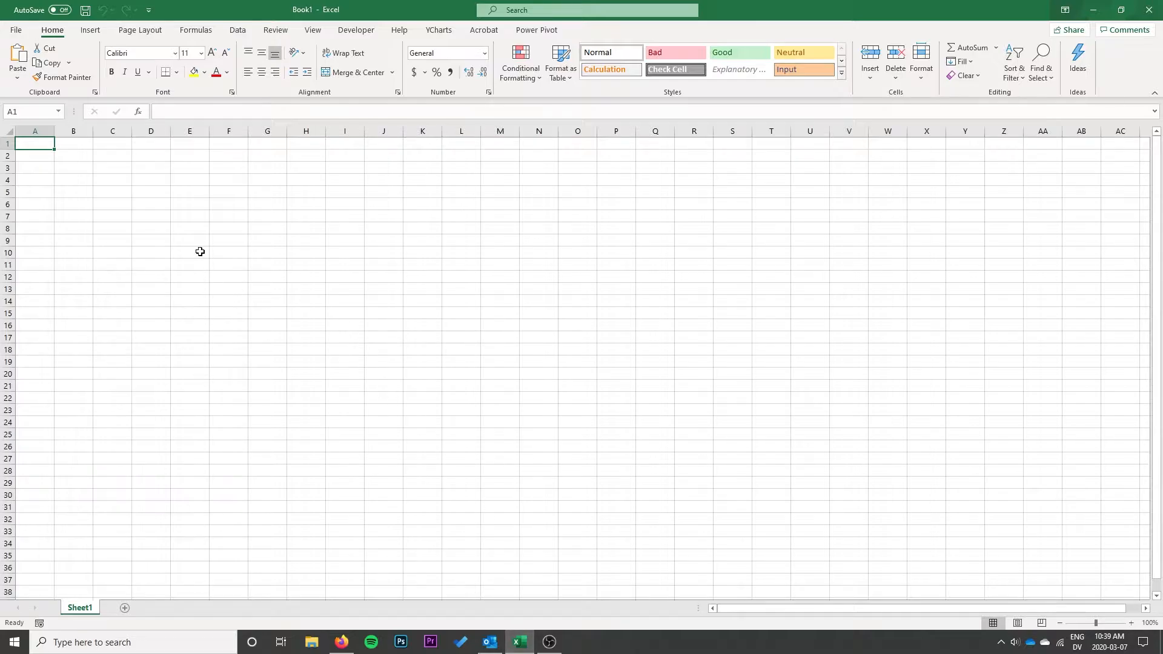
{"action": "mouse_move", "coordinate": [169, 181]}
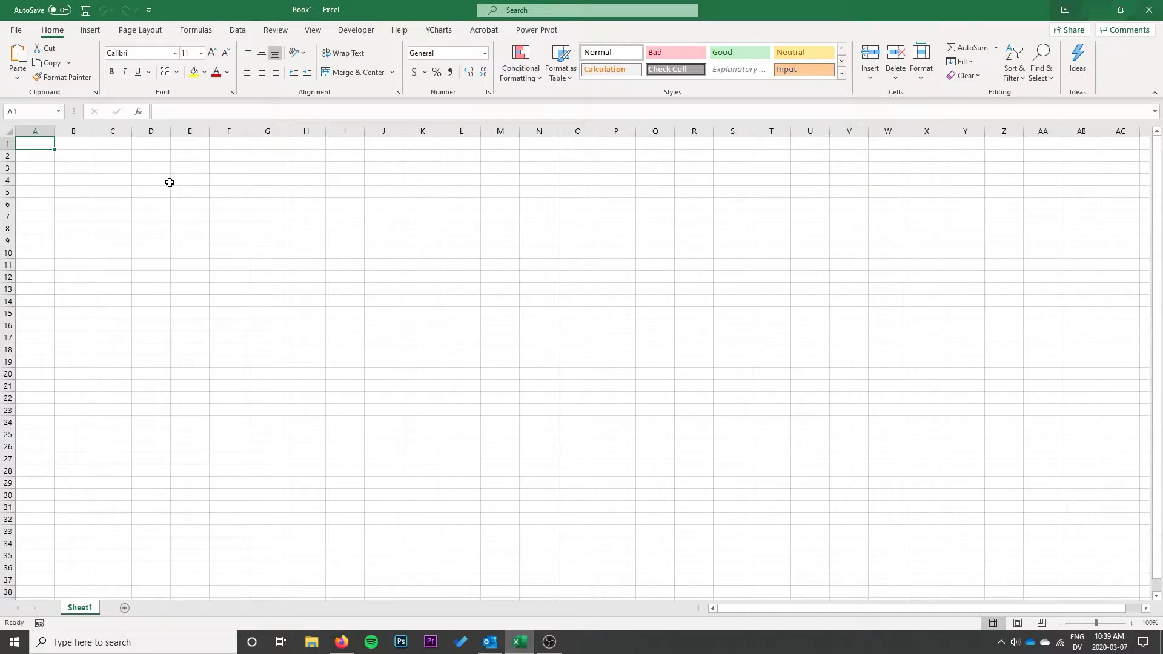
{"action": "mouse_move", "coordinate": [151, 180]}
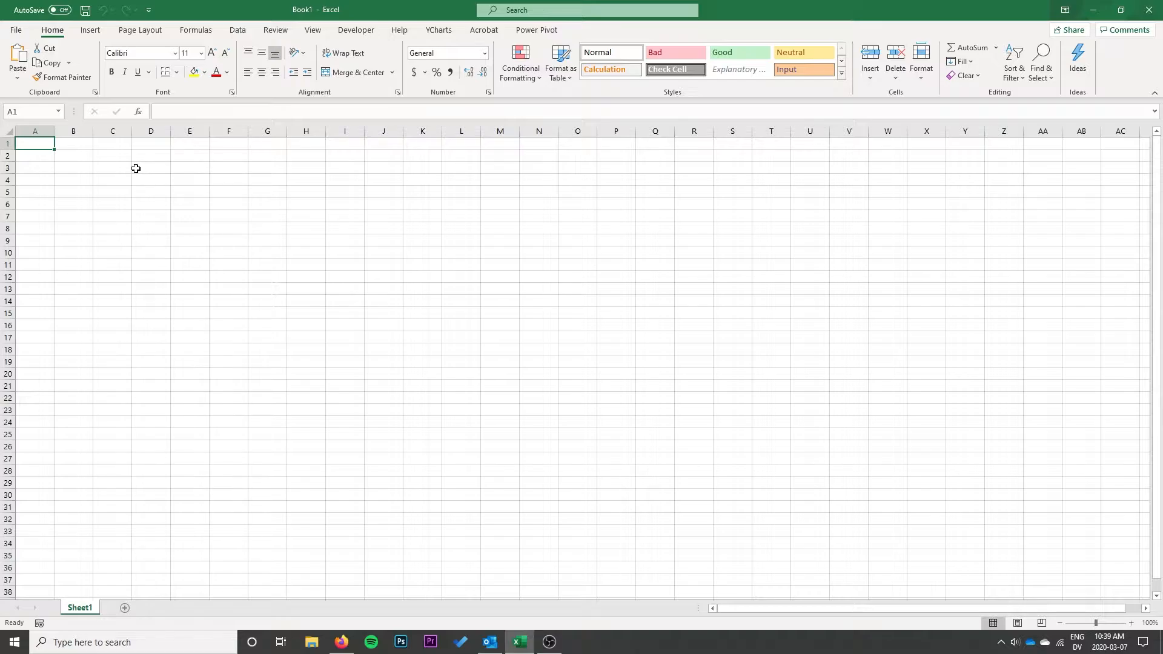
{"action": "left_click", "coordinate": [237, 29]}
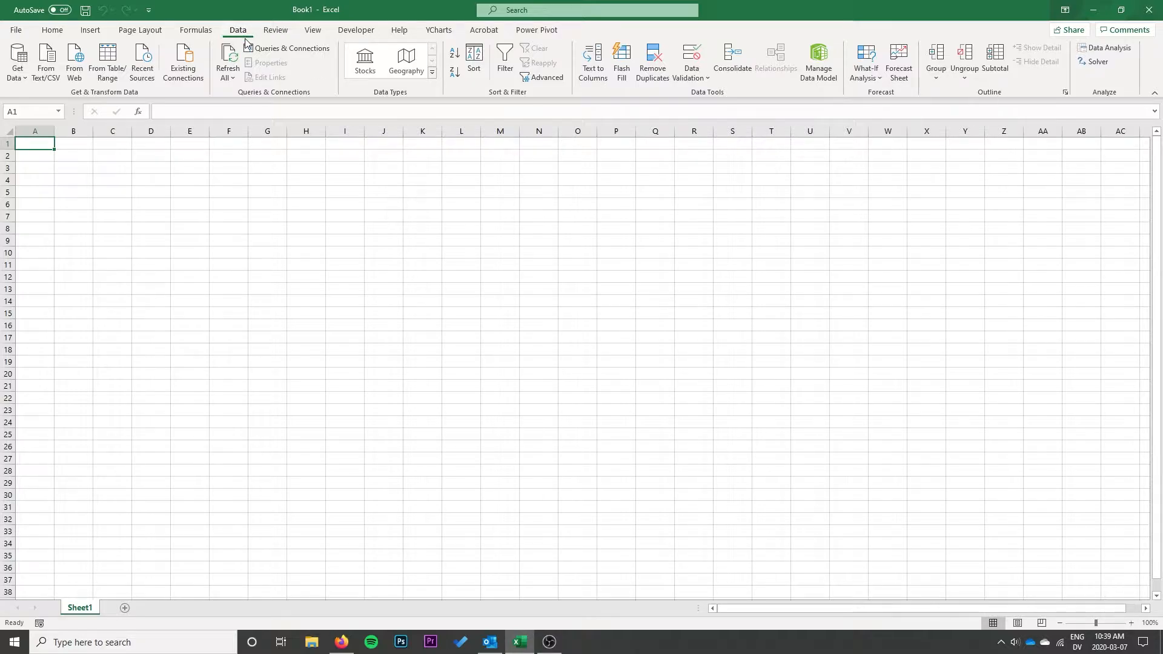
{"action": "mouse_move", "coordinate": [258, 48]}
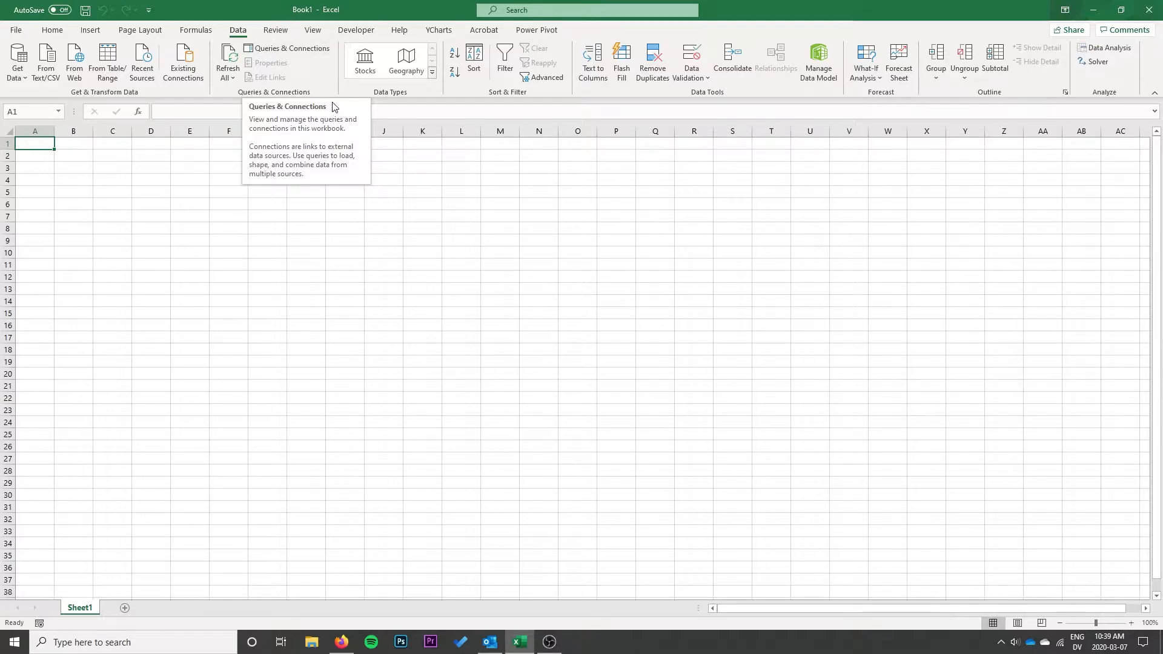
{"action": "mouse_move", "coordinate": [324, 108]}
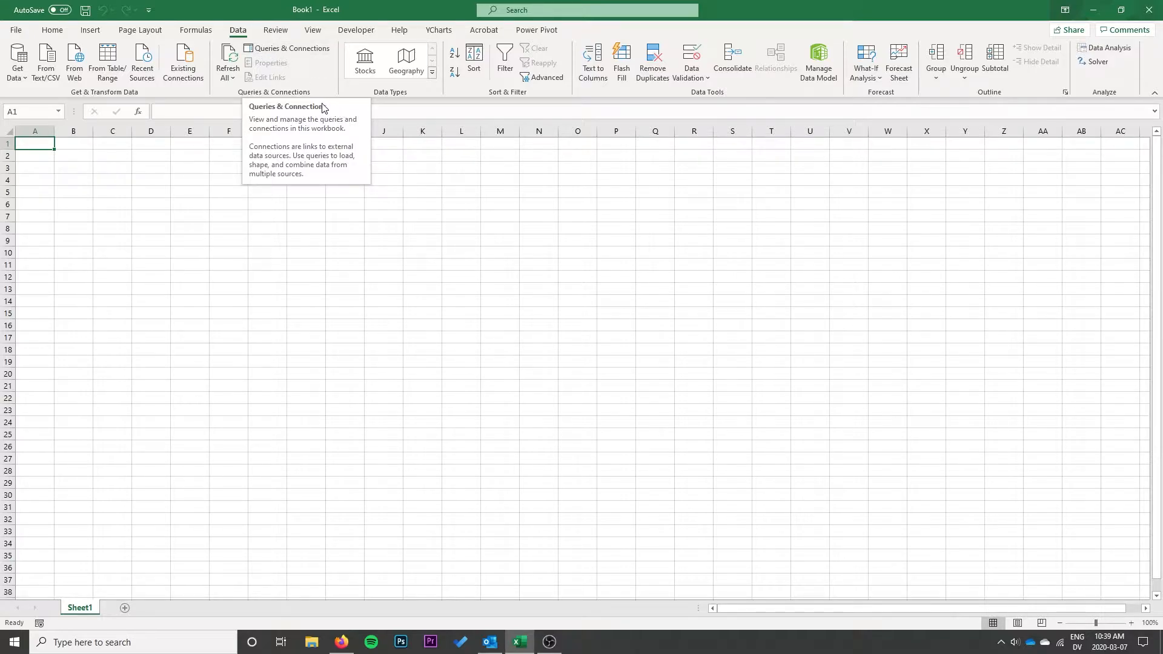
{"action": "mouse_move", "coordinate": [317, 104]}
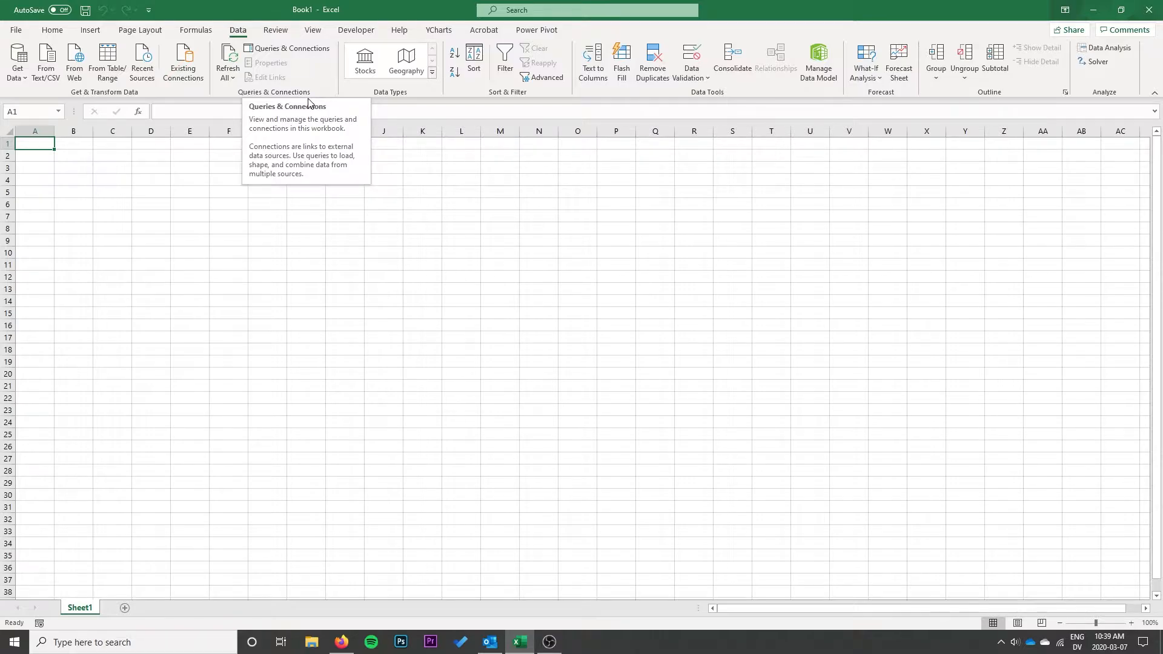
{"action": "mouse_move", "coordinate": [303, 107]}
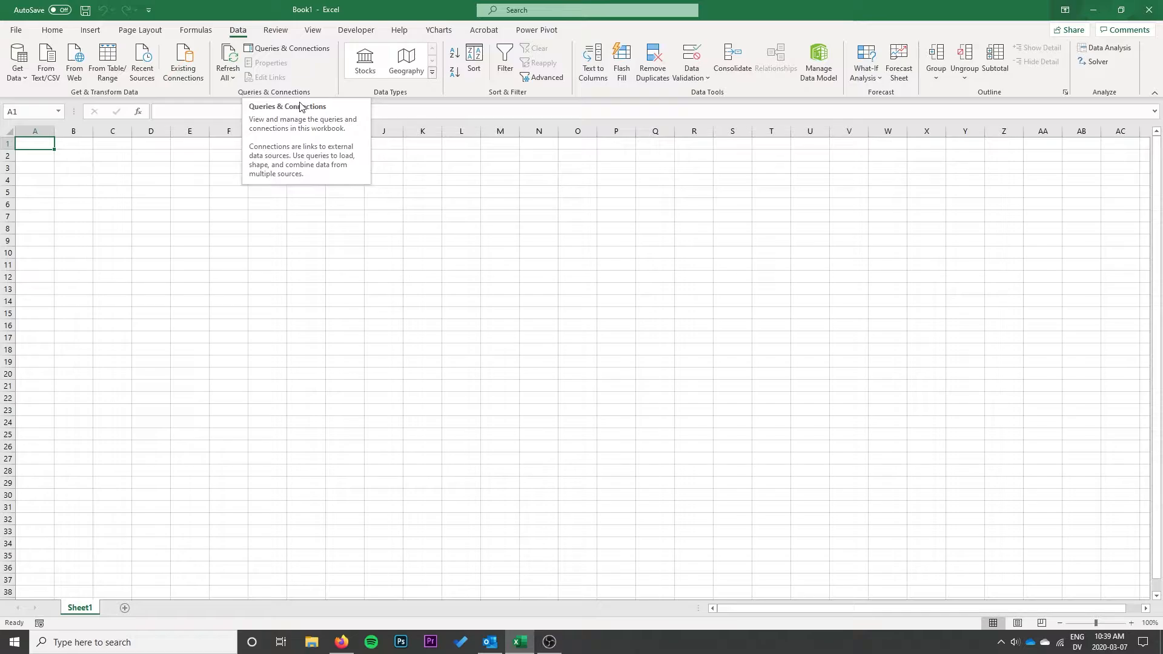
{"action": "mouse_move", "coordinate": [294, 109]}
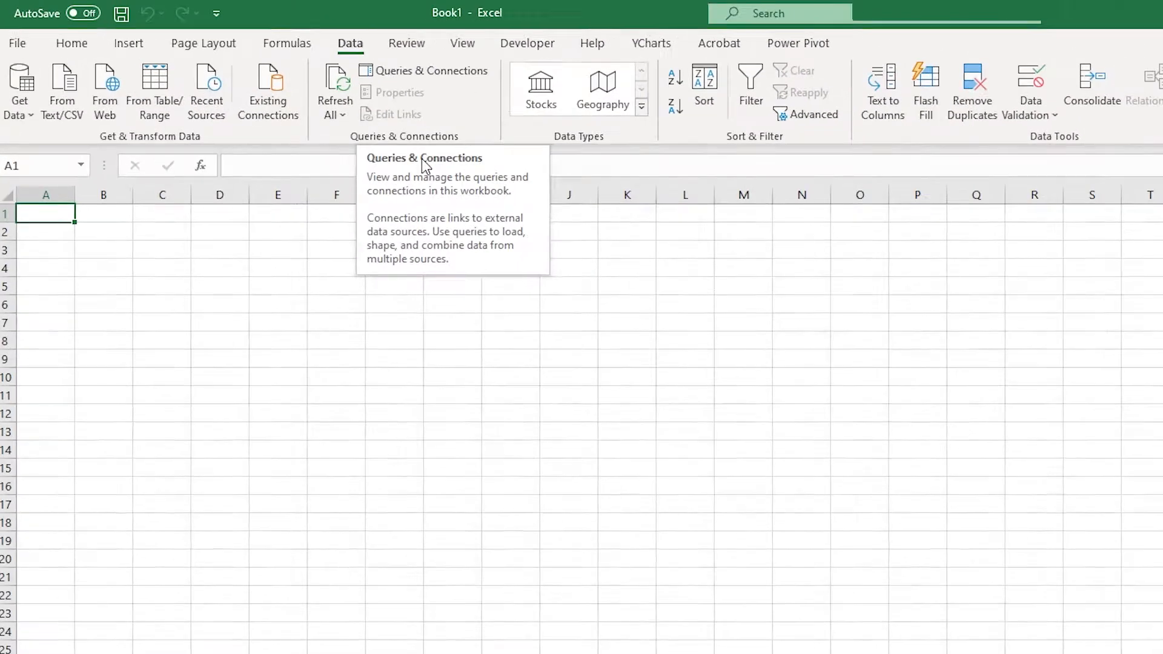
{"action": "mouse_move", "coordinate": [431, 164]}
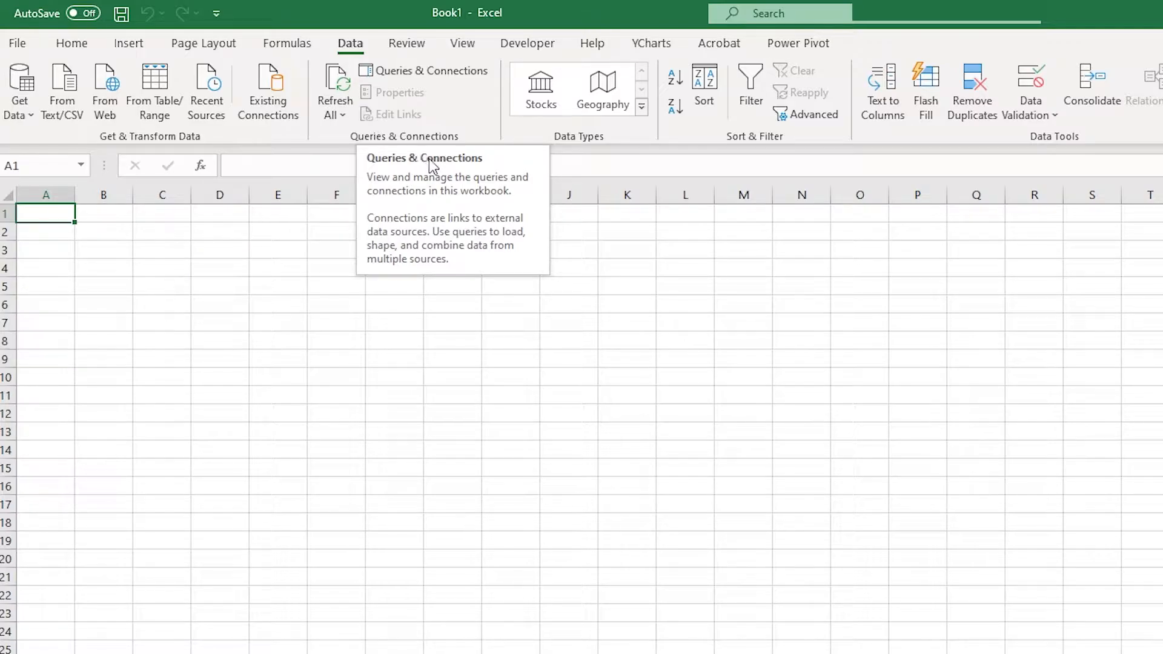
{"action": "mouse_move", "coordinate": [361, 57]}
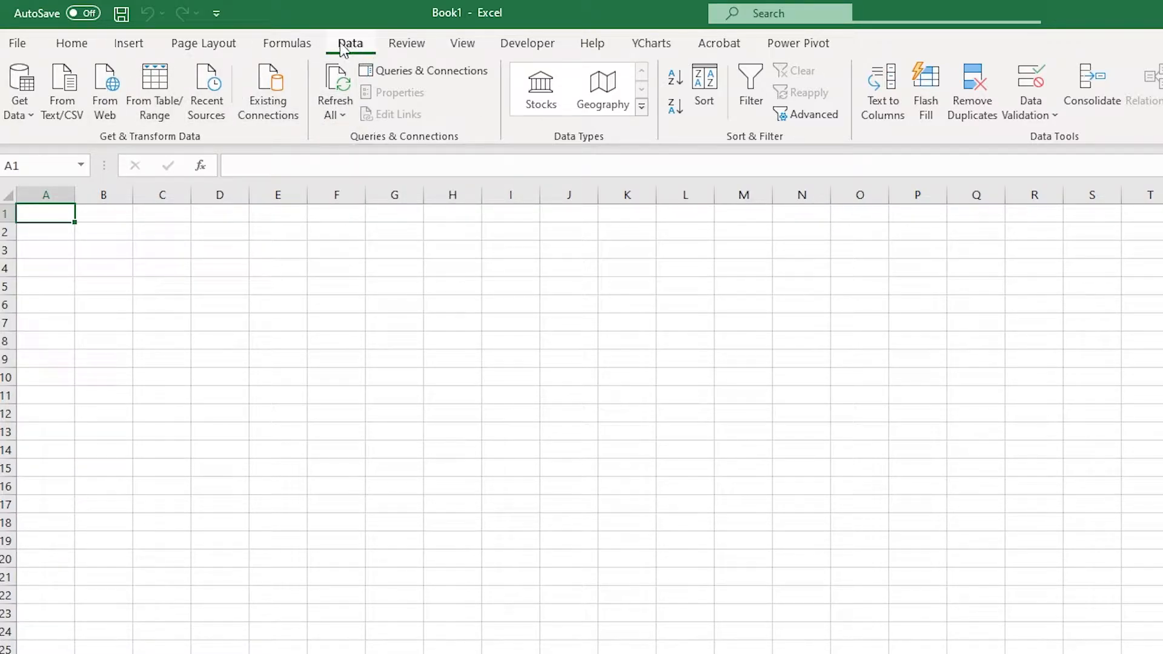
{"action": "left_click", "coordinate": [20, 91]}
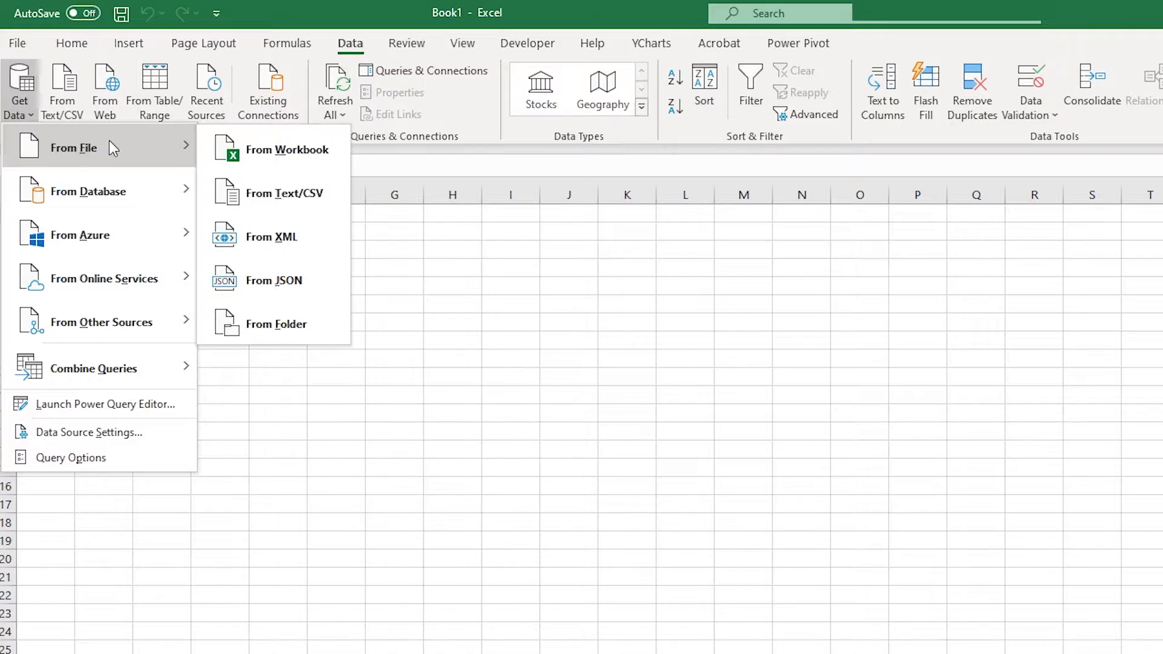
{"action": "mouse_move", "coordinate": [286, 237]}
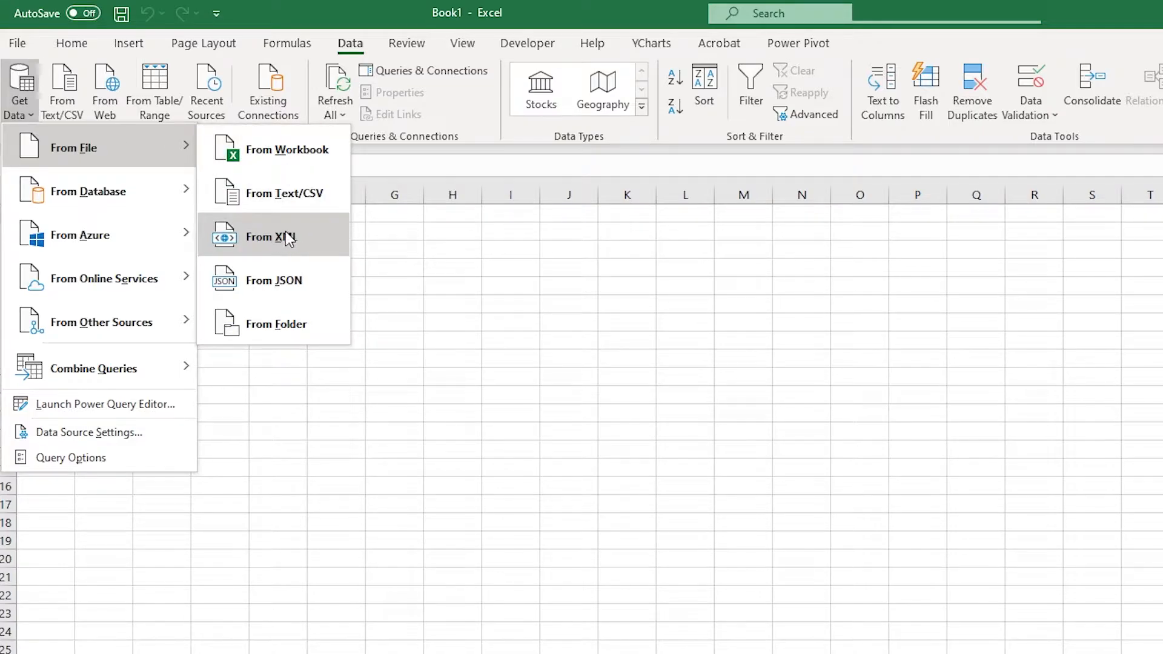
{"action": "mouse_move", "coordinate": [286, 235]}
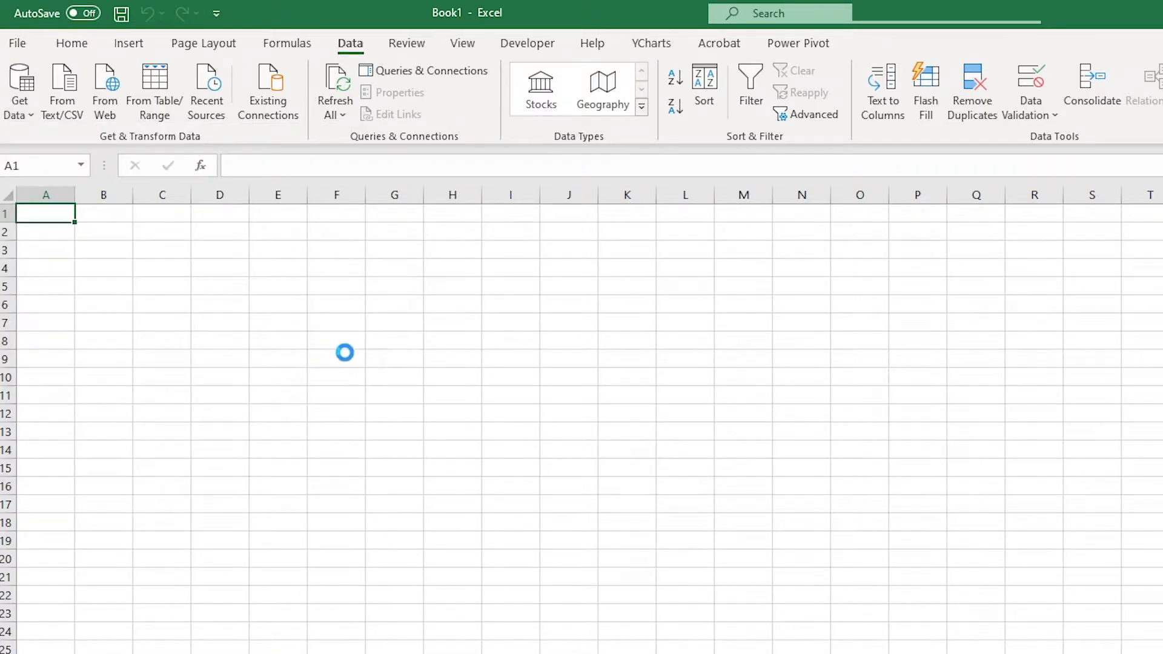
{"action": "mouse_move", "coordinate": [364, 353]}
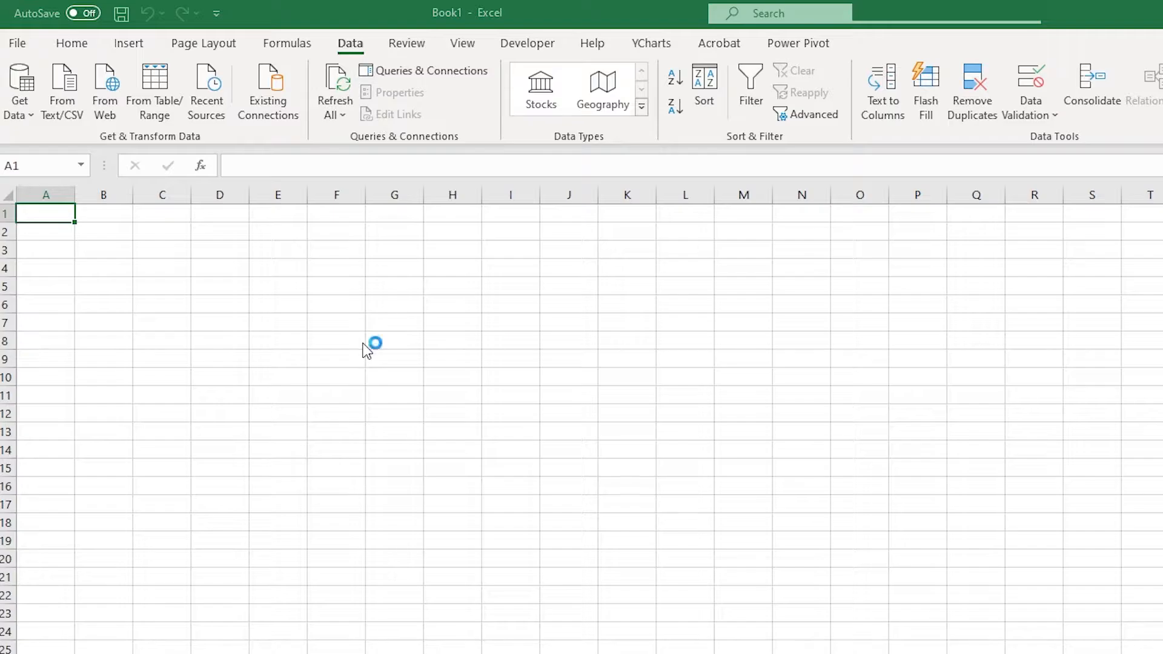
{"action": "left_click", "coordinate": [104, 85]}
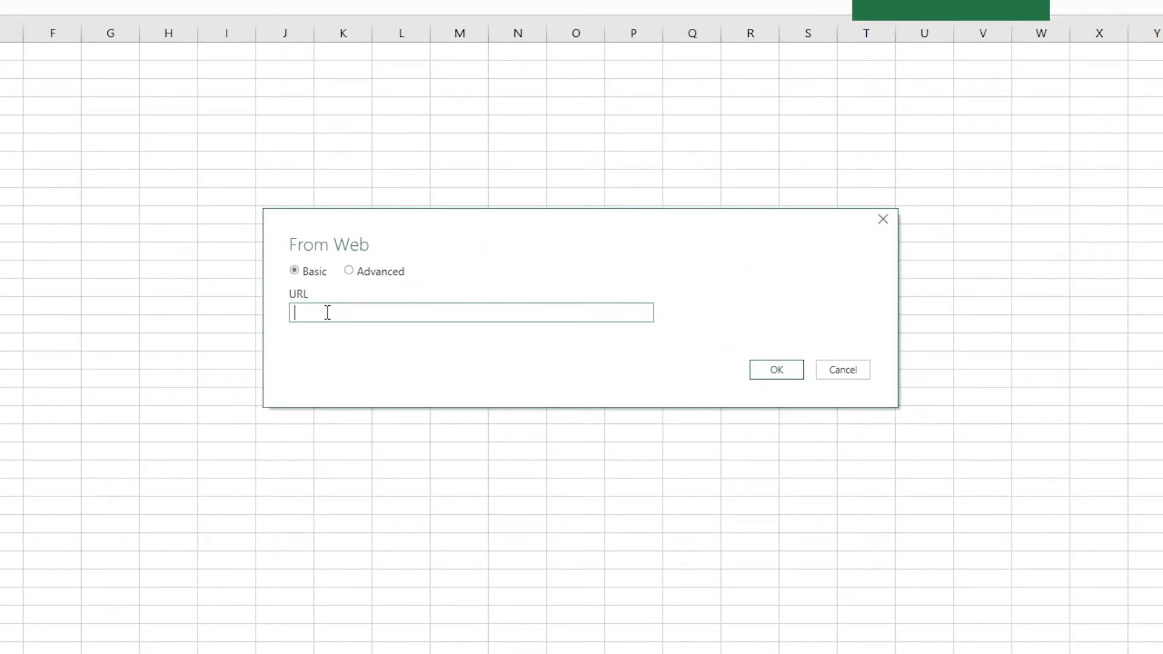
{"action": "type", "text": "https://en.wikipedia.org/wiki/New_York_City"}
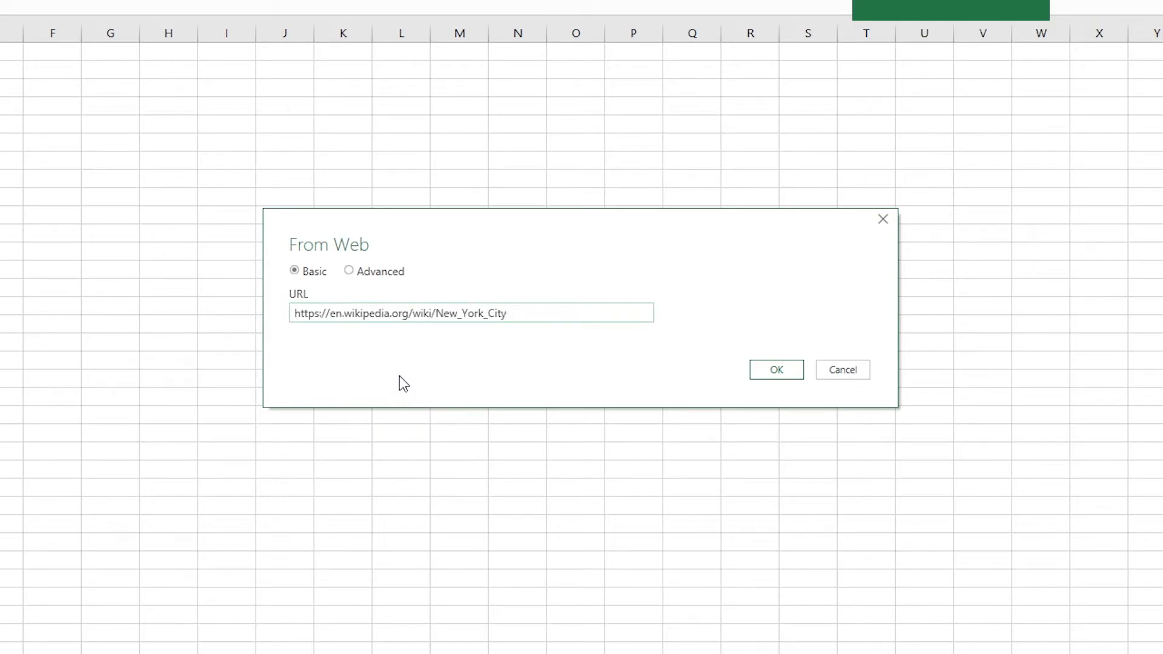
{"action": "left_click", "coordinate": [506, 312]}
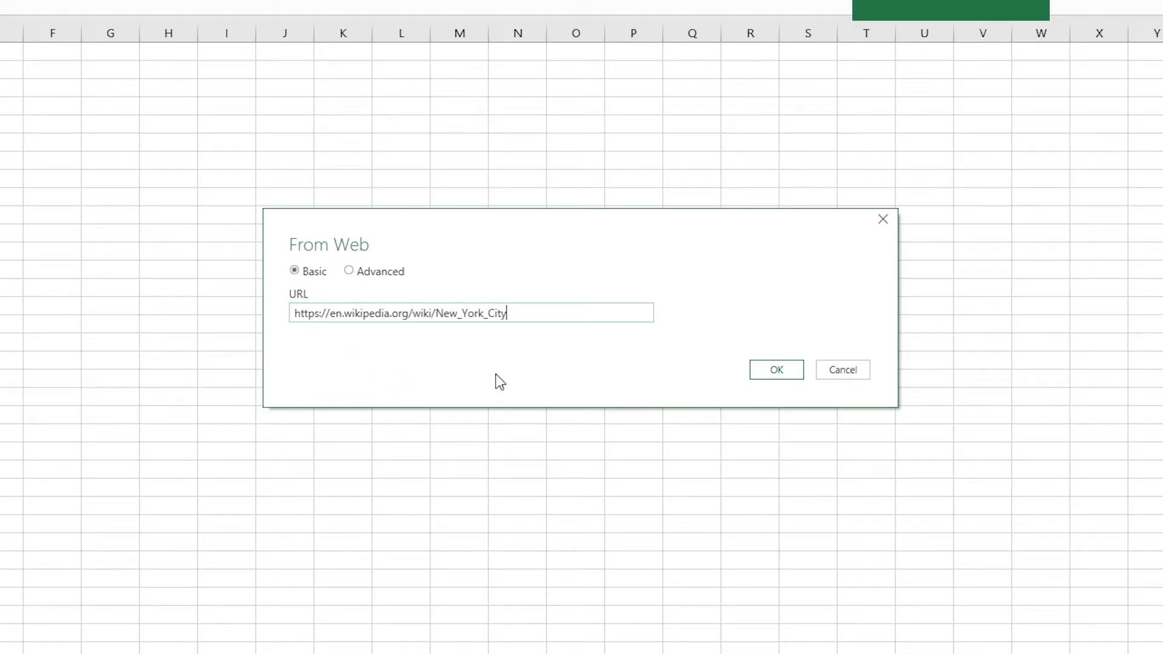
{"action": "left_click", "coordinate": [775, 370]}
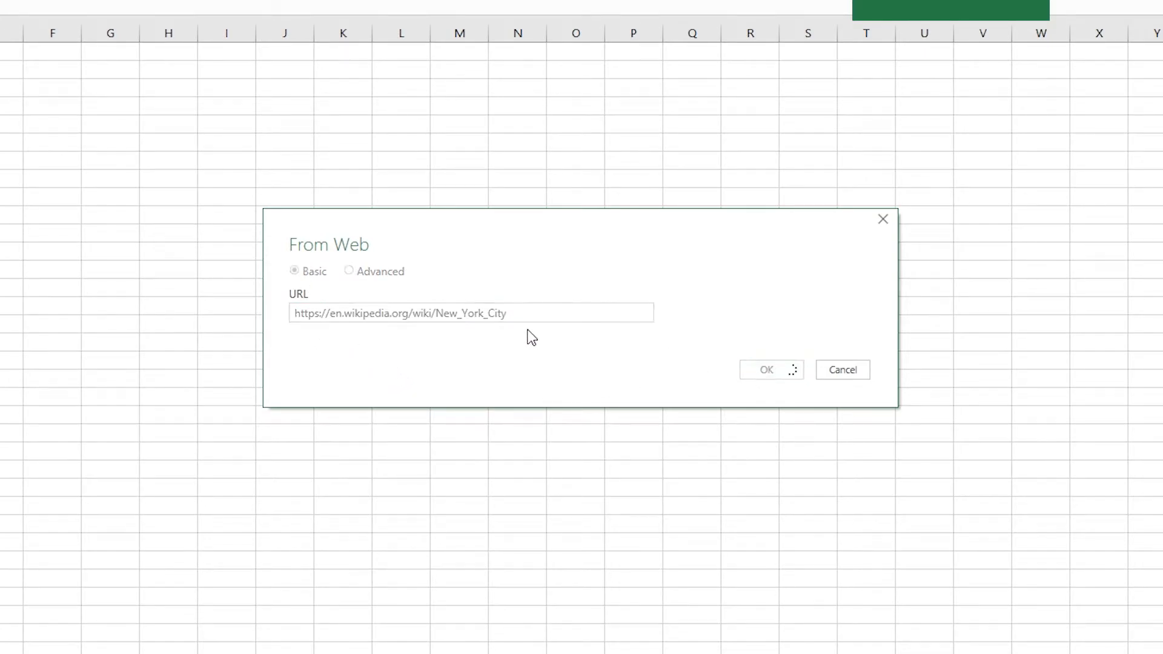
- Preview Table 14 and Demographics in Navigator, then settle on the Boroughs table and check its columns
{"action": "left_click", "coordinate": [766, 370]}
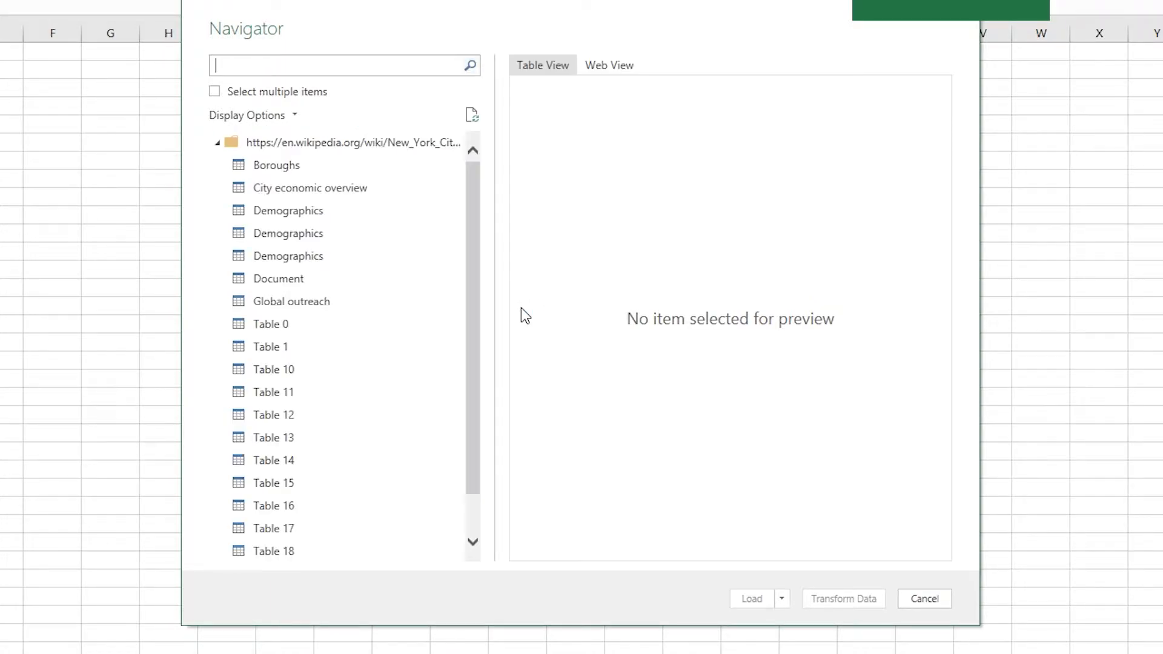
{"action": "mouse_move", "coordinate": [545, 272]}
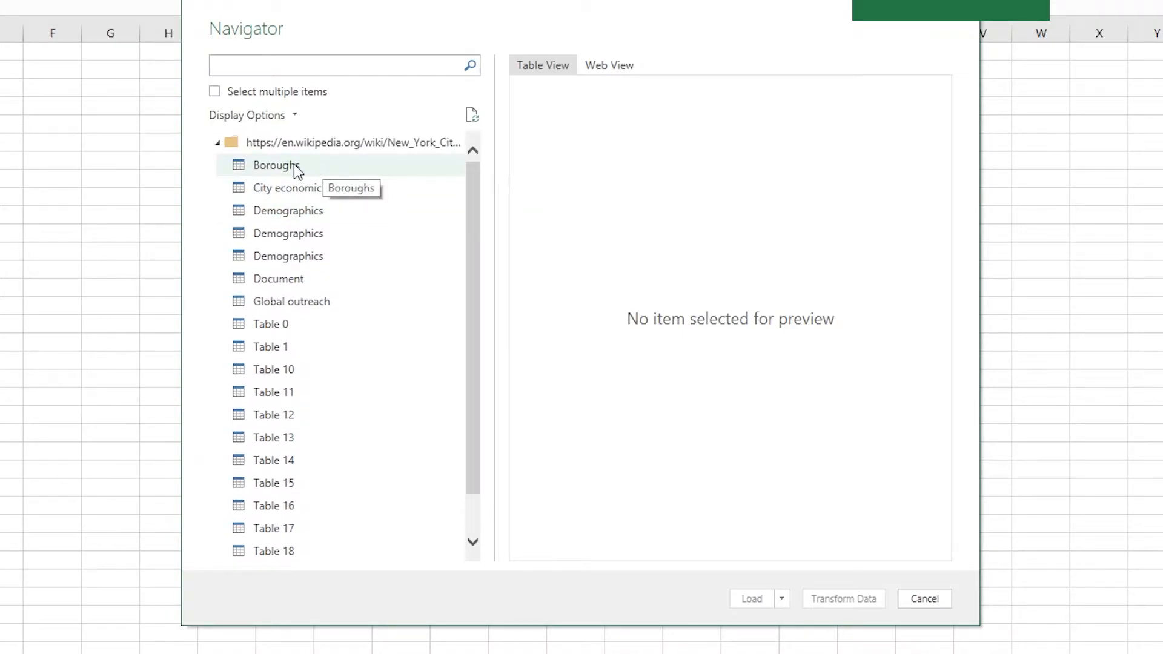
{"action": "left_click", "coordinate": [274, 460]}
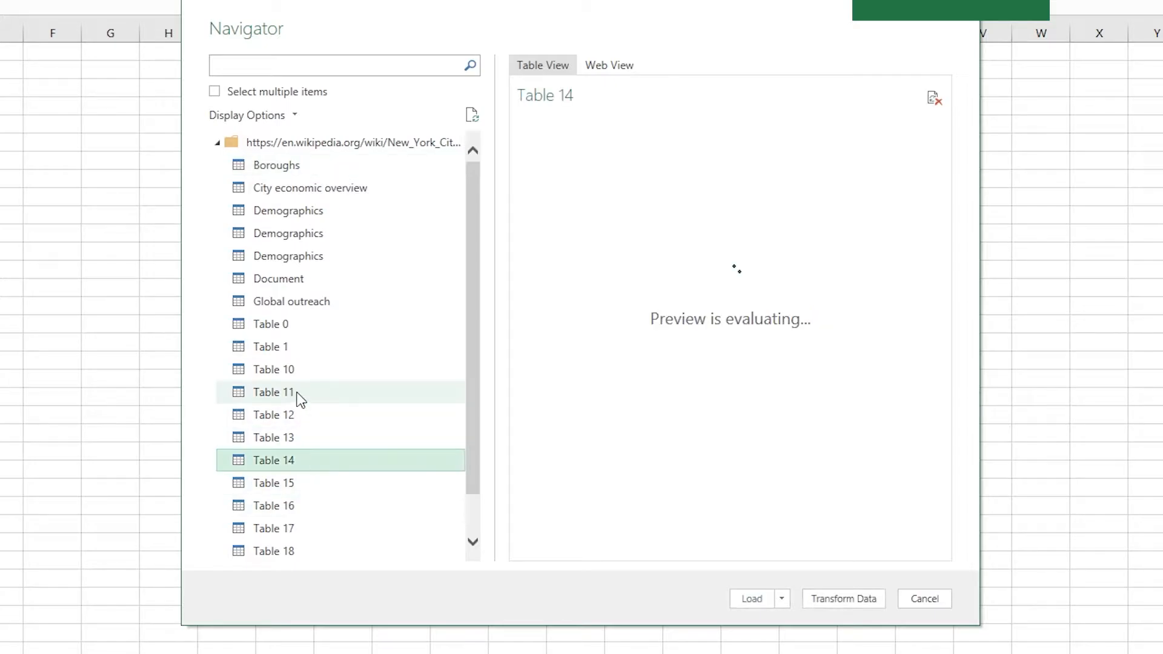
{"action": "left_click", "coordinate": [288, 257]}
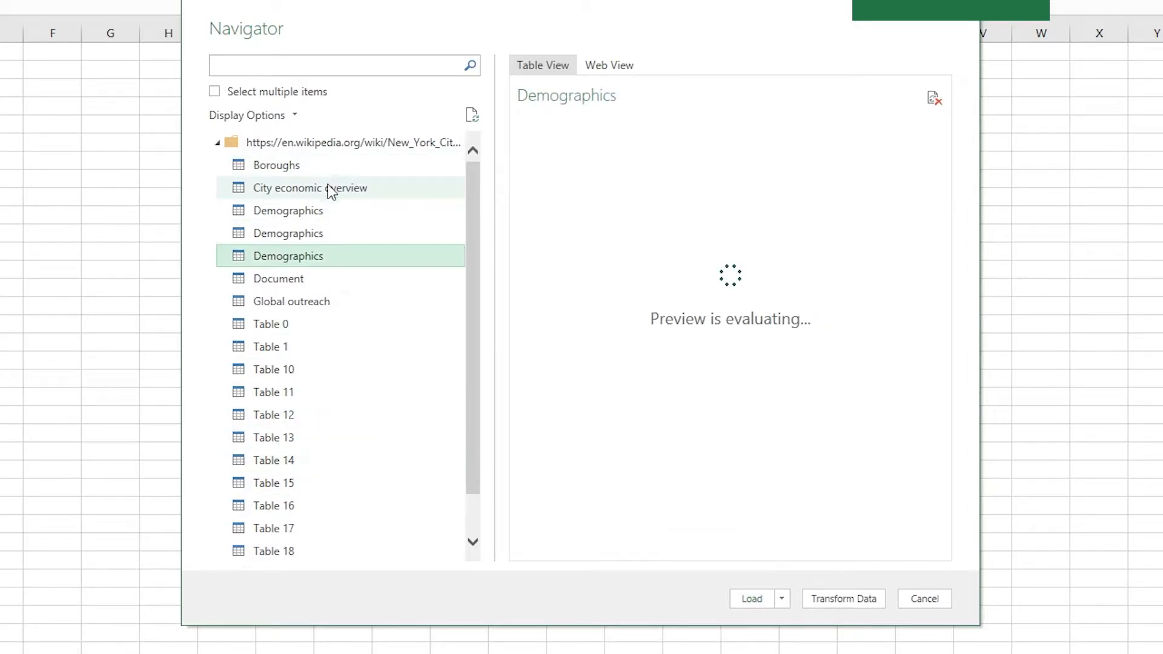
{"action": "left_click", "coordinate": [275, 165]}
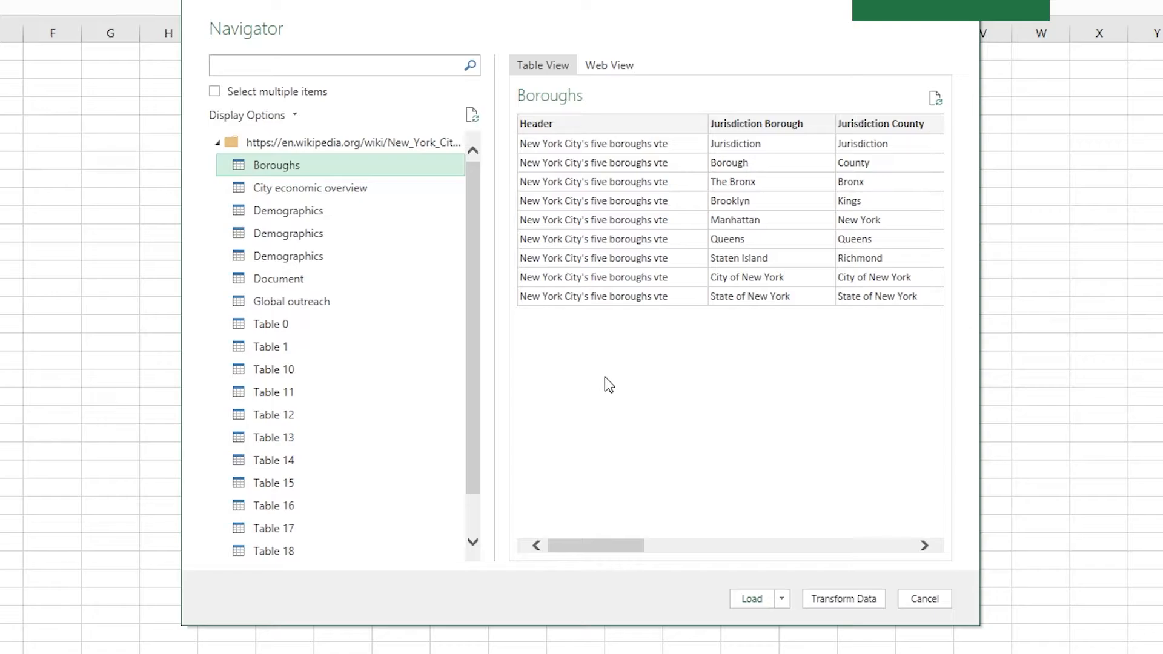
{"action": "left_click_drag", "start_coordinate": [596, 545], "coordinate": [845, 545]}
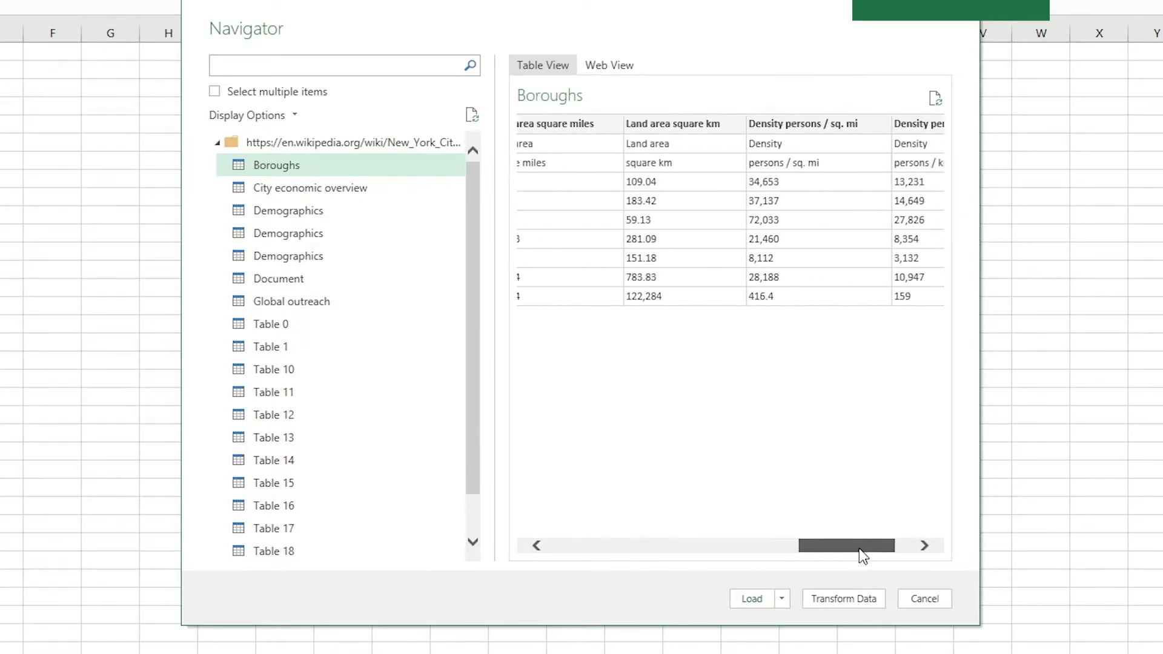
{"action": "left_click_drag", "start_coordinate": [845, 545], "coordinate": [626, 539]}
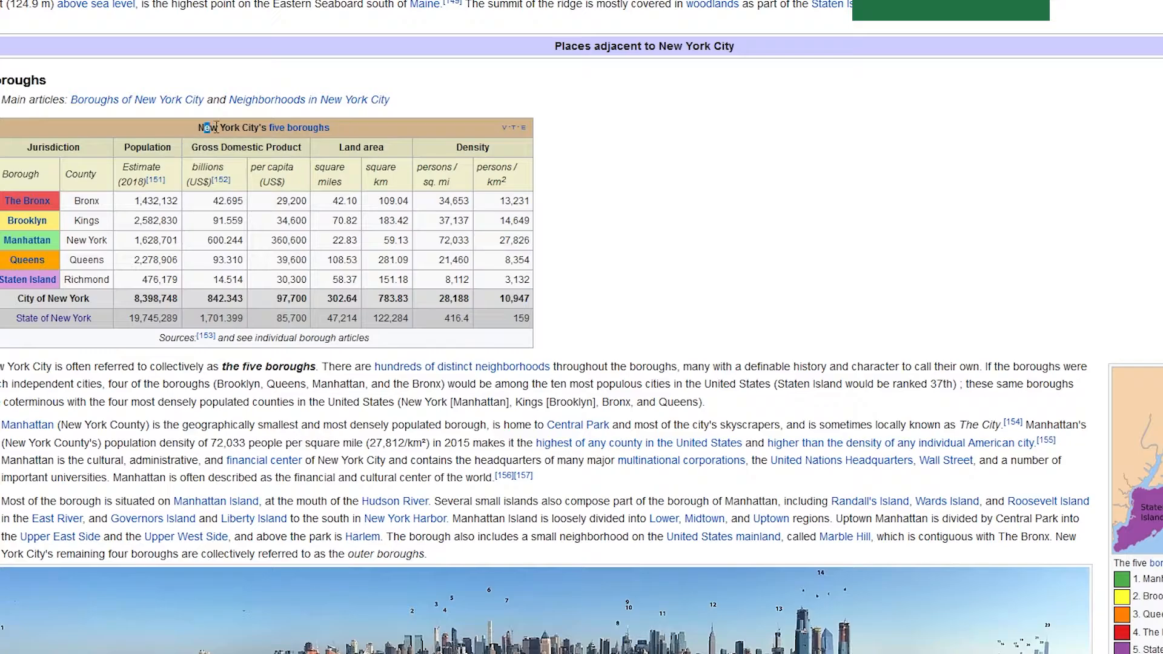
{"action": "mouse_move", "coordinate": [228, 166]}
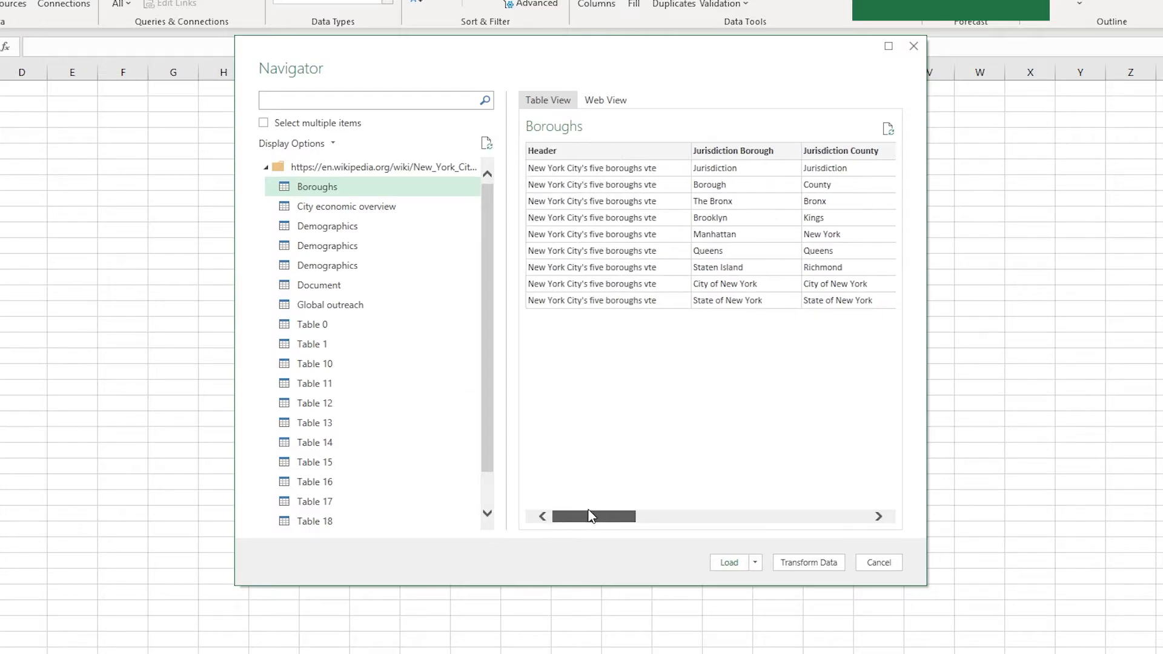
{"action": "left_click_drag", "start_coordinate": [594, 516], "coordinate": [629, 516]}
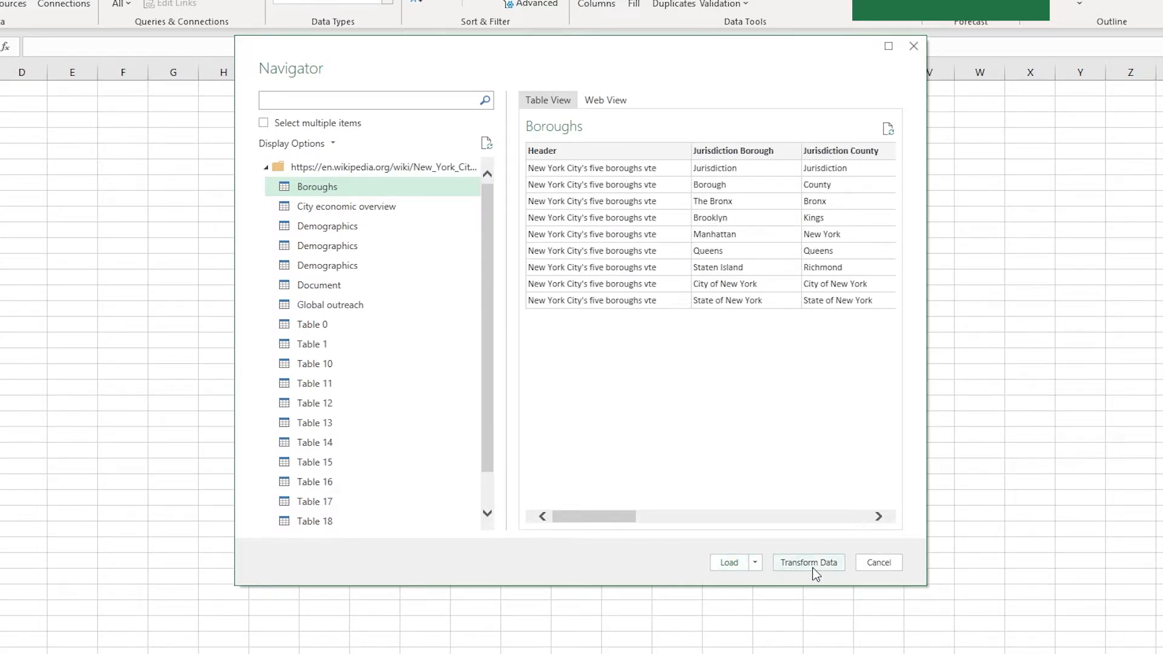
{"action": "mouse_move", "coordinate": [733, 570]}
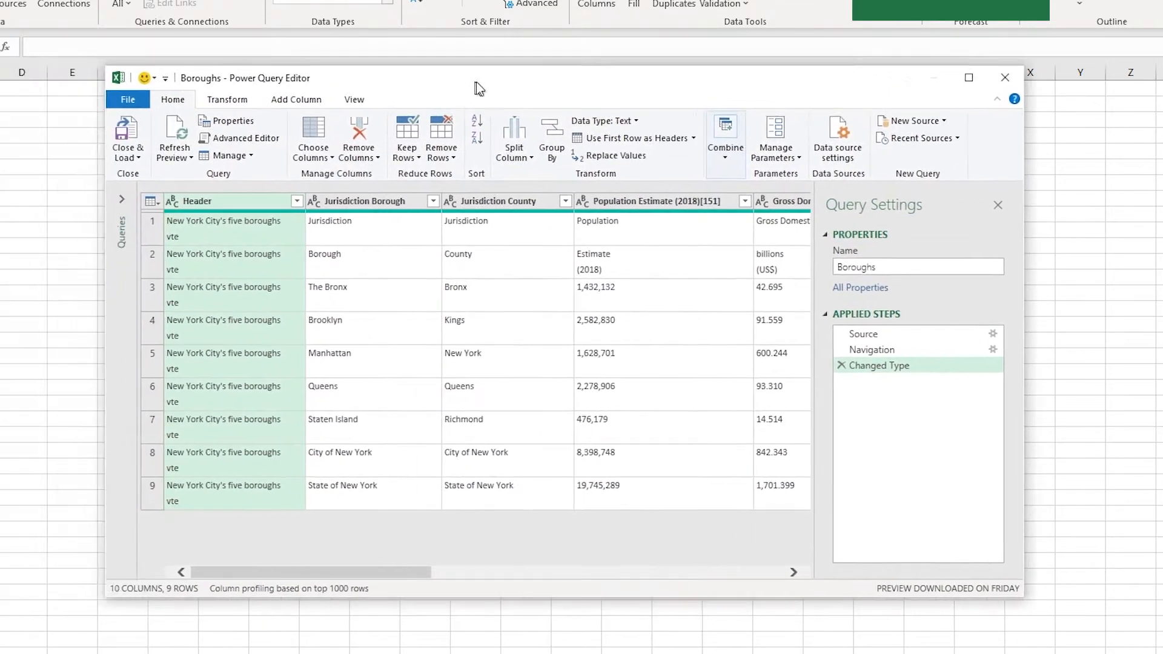
- Reposition the Power Query Editor window showing the Boroughs query
{"action": "left_click_drag", "start_coordinate": [479, 88], "coordinate": [486, 80]}
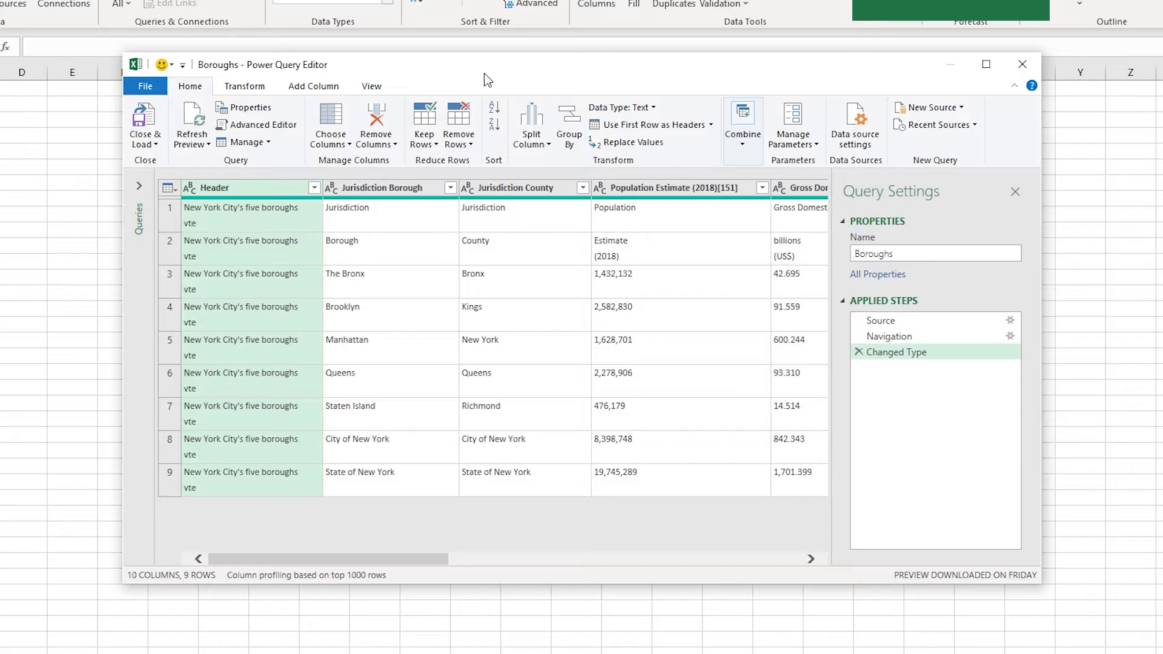
{"action": "mouse_move", "coordinate": [445, 425]}
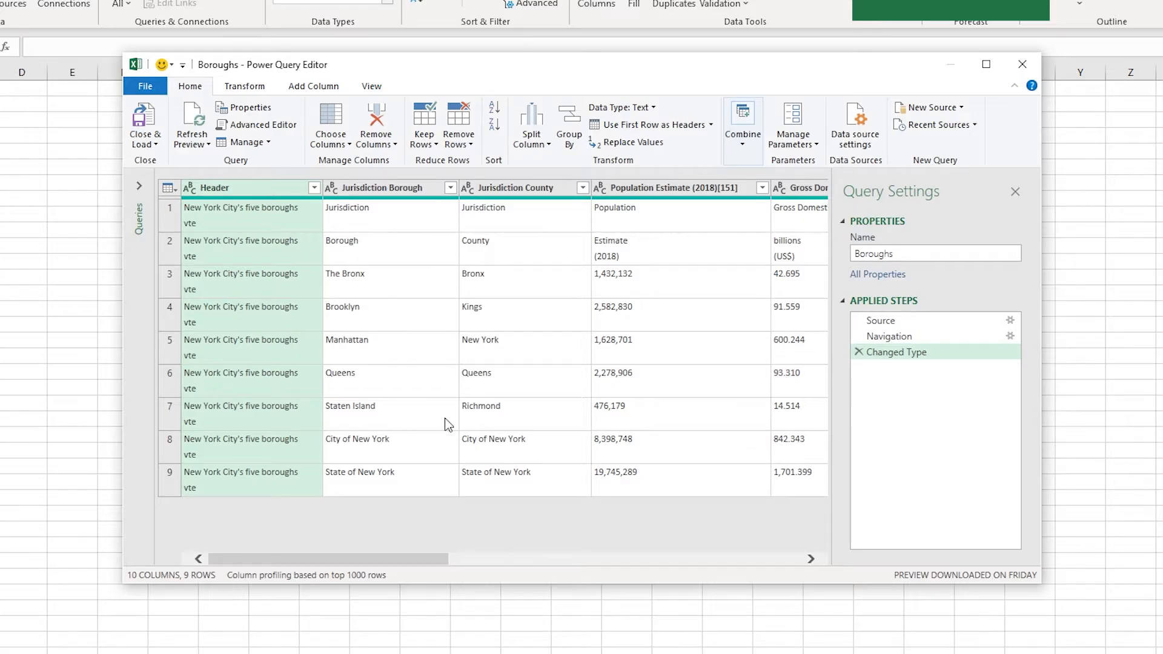
{"action": "mouse_move", "coordinate": [482, 385]}
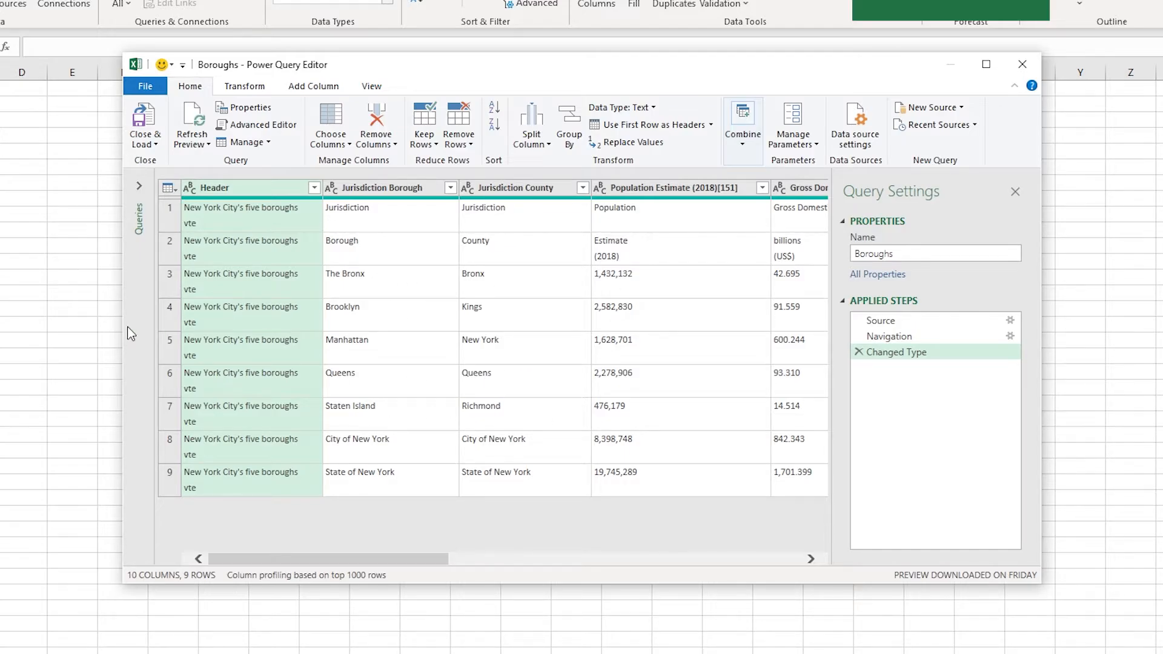
{"action": "mouse_move", "coordinate": [201, 336]}
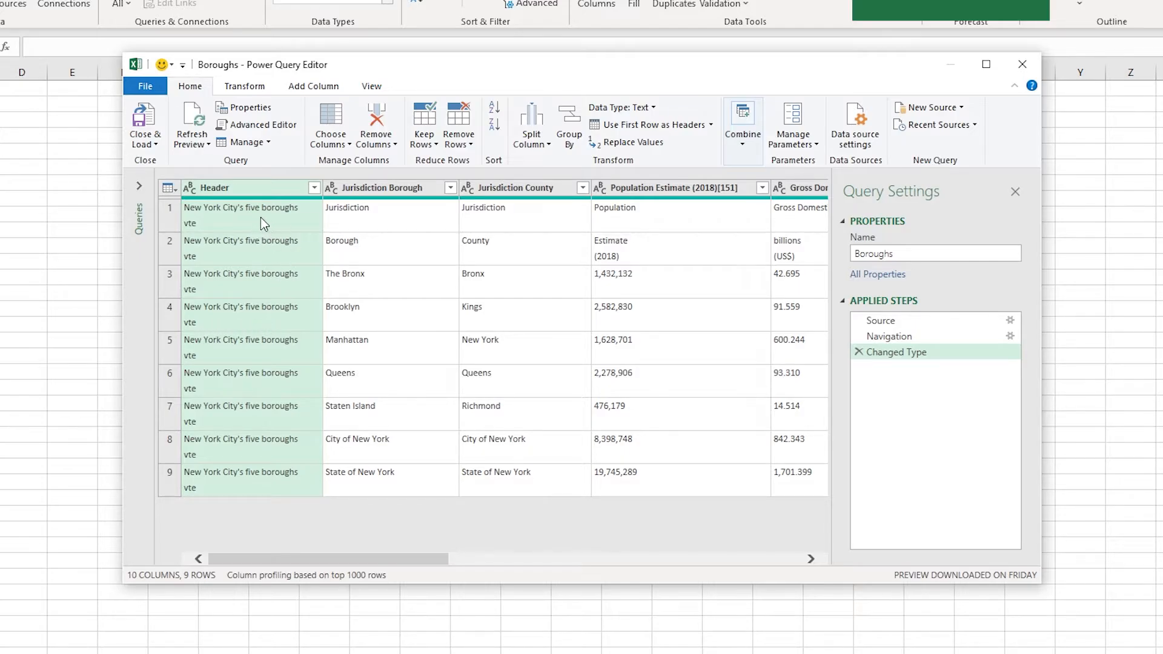
{"action": "mouse_move", "coordinate": [281, 284]}
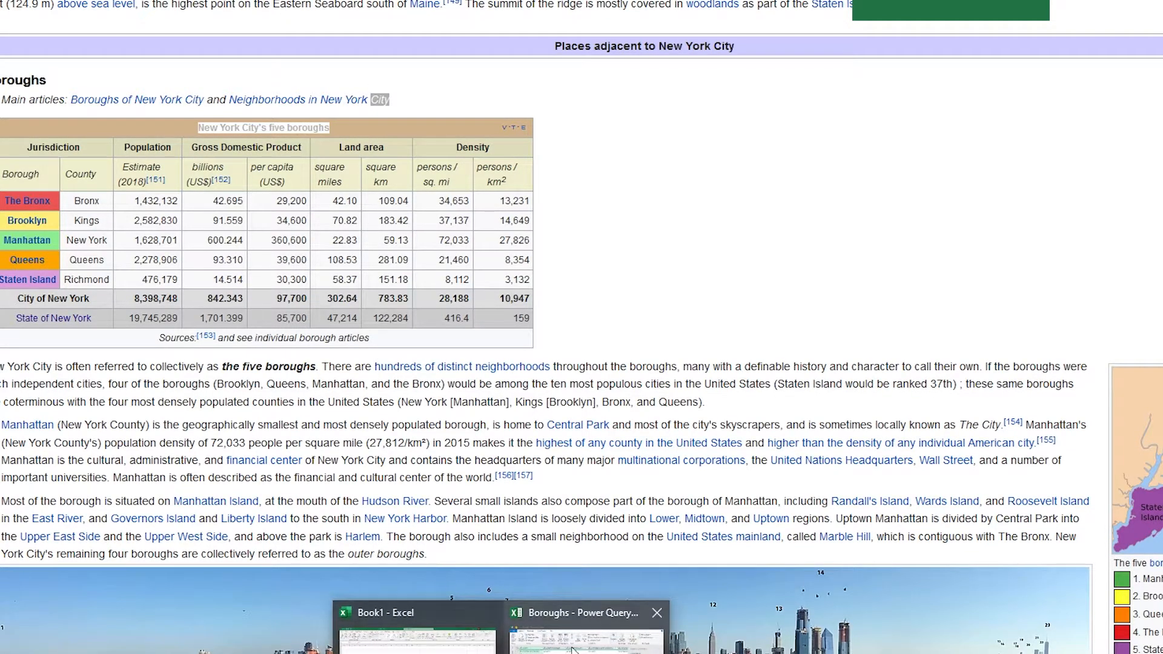
- Remove the Header column, leaving 9 columns in the Boroughs query
{"action": "left_click", "coordinate": [583, 613]}
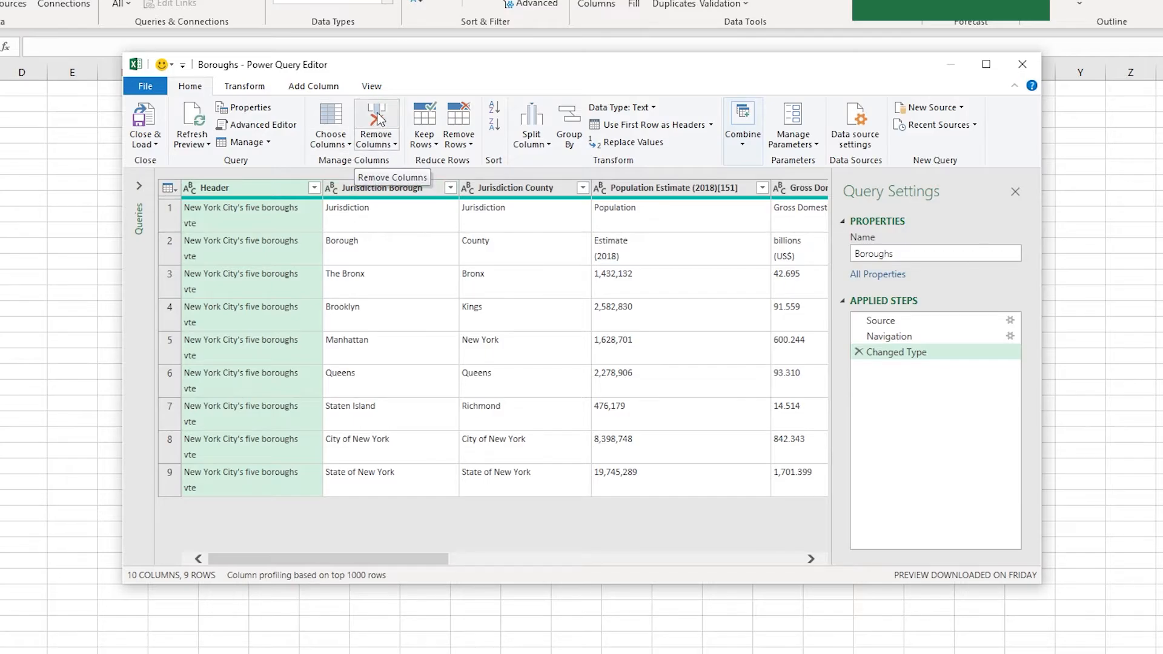
{"action": "left_click", "coordinate": [375, 119]}
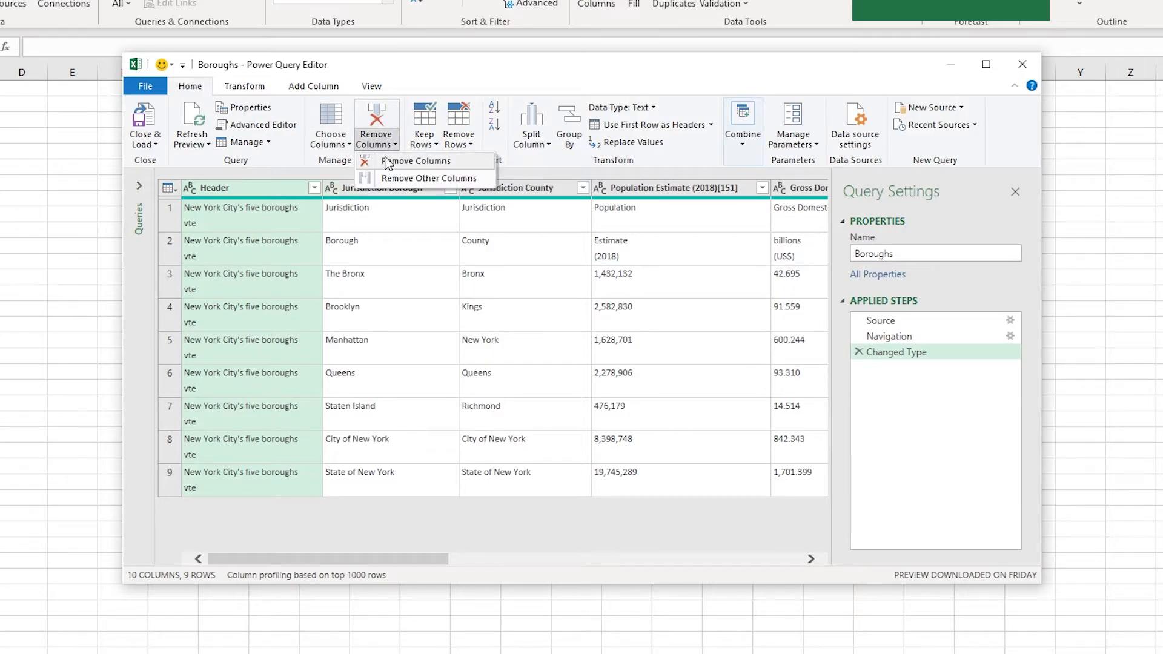
{"action": "left_click", "coordinate": [417, 161]}
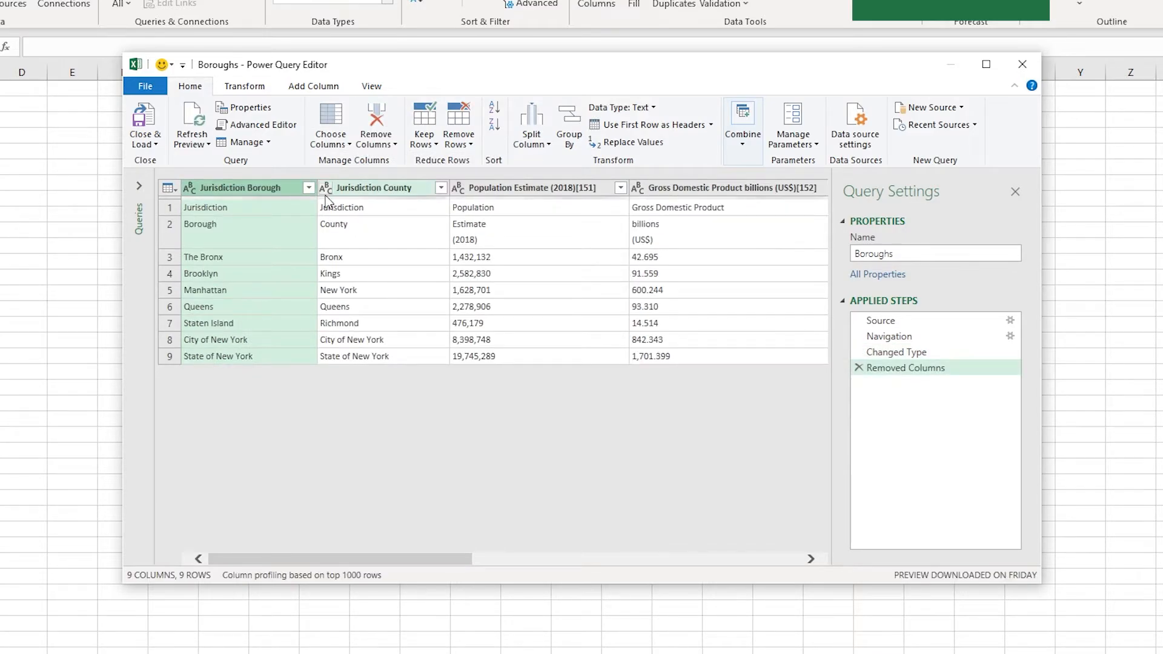
{"action": "left_click_drag", "start_coordinate": [341, 557], "coordinate": [548, 557]}
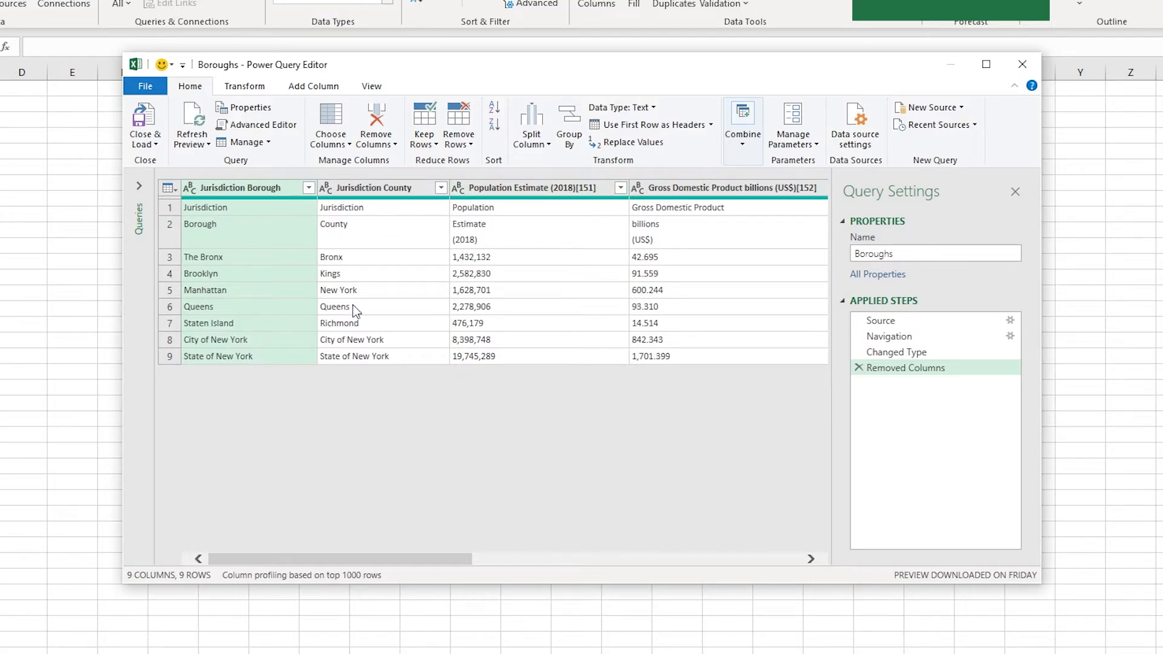
- Remove the top 2 rows so the data starts with The Bronx
{"action": "left_click_drag", "start_coordinate": [341, 559], "coordinate": [500, 558]}
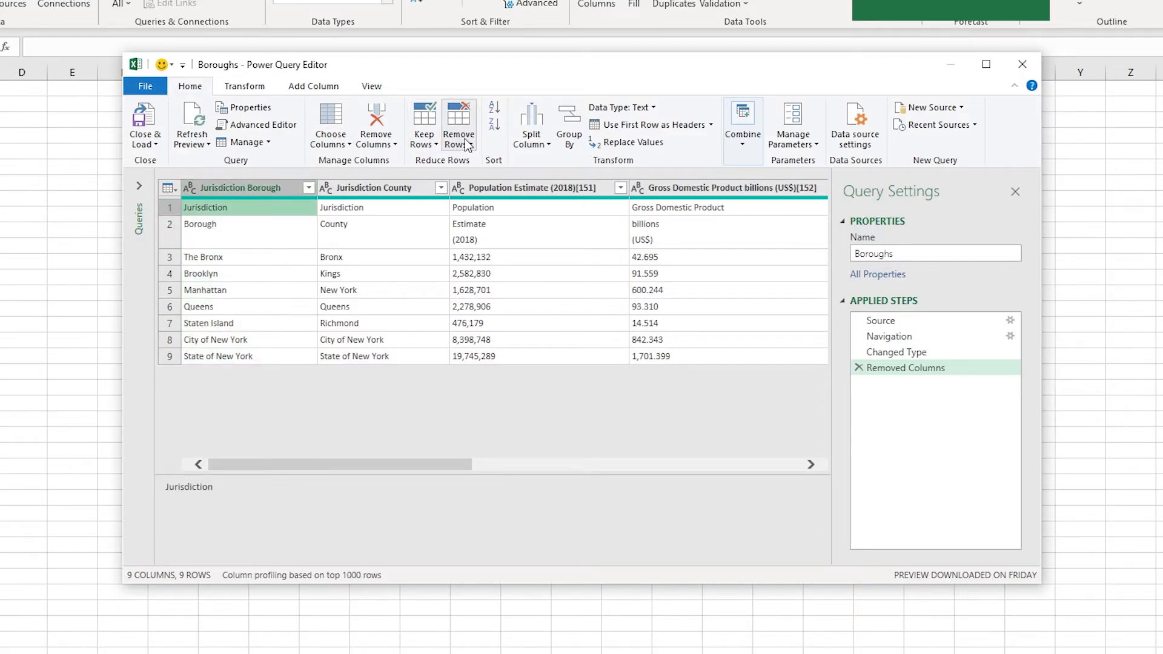
{"action": "left_click", "coordinate": [458, 121]}
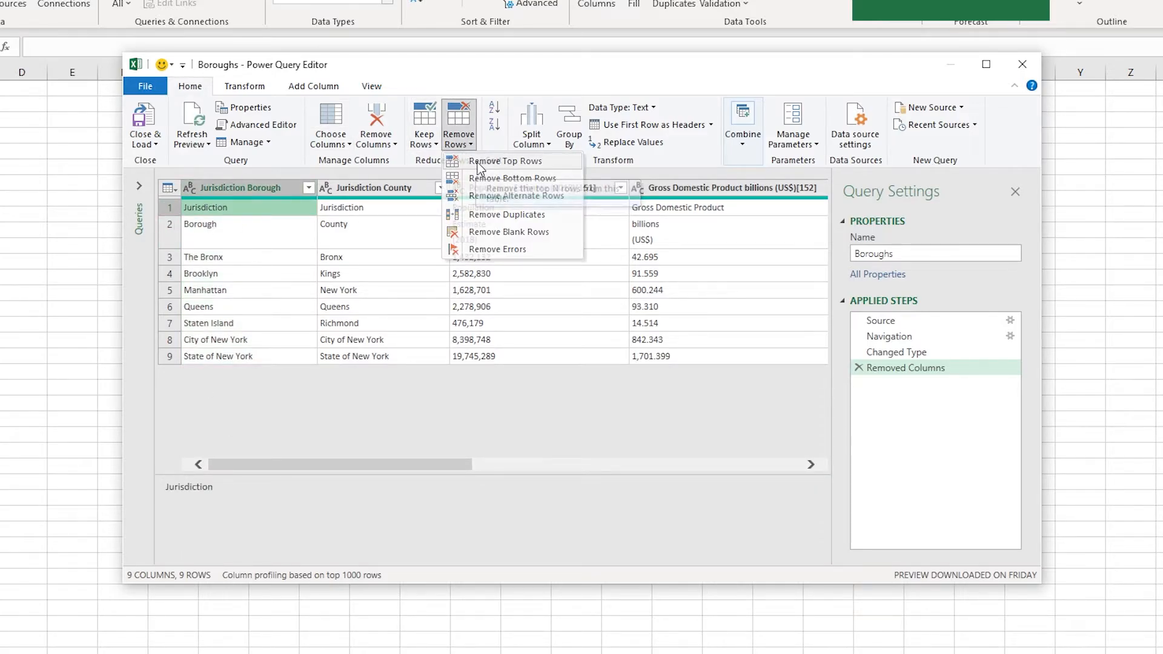
{"action": "left_click", "coordinate": [503, 160]}
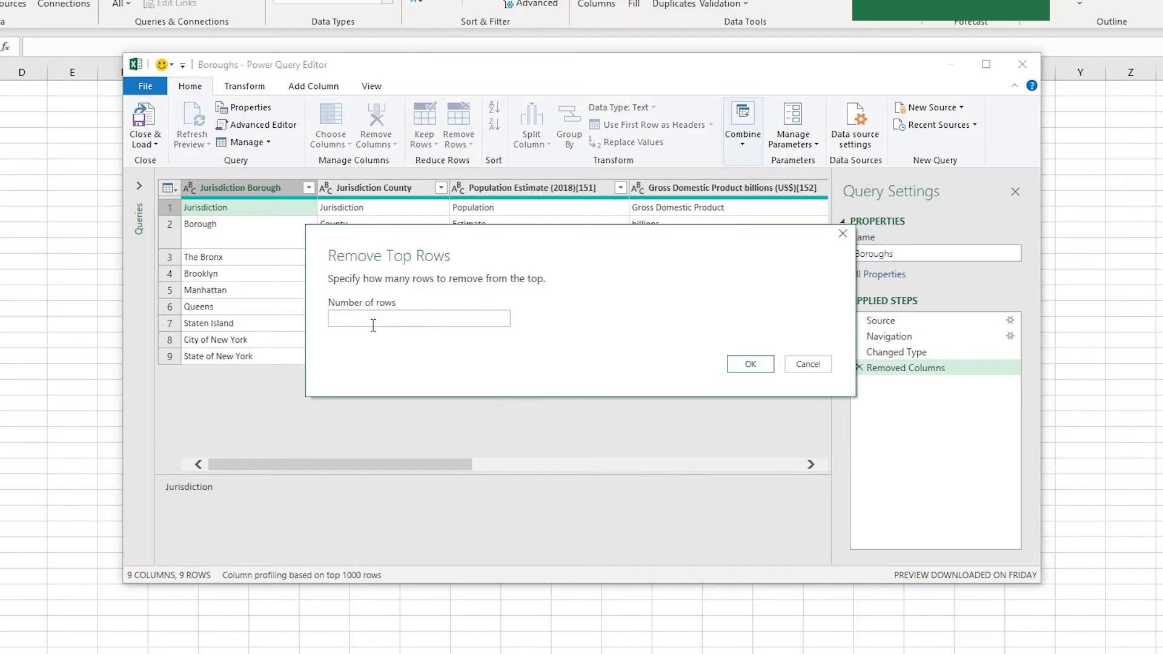
{"action": "type", "text": "2"}
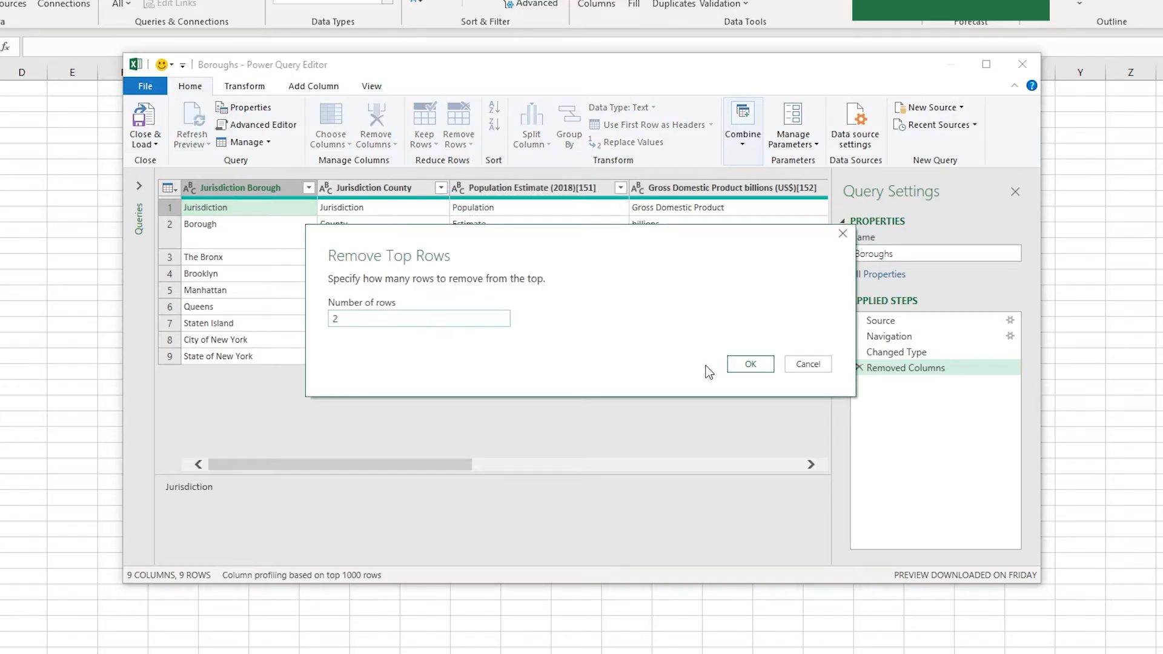
{"action": "left_click", "coordinate": [750, 363]}
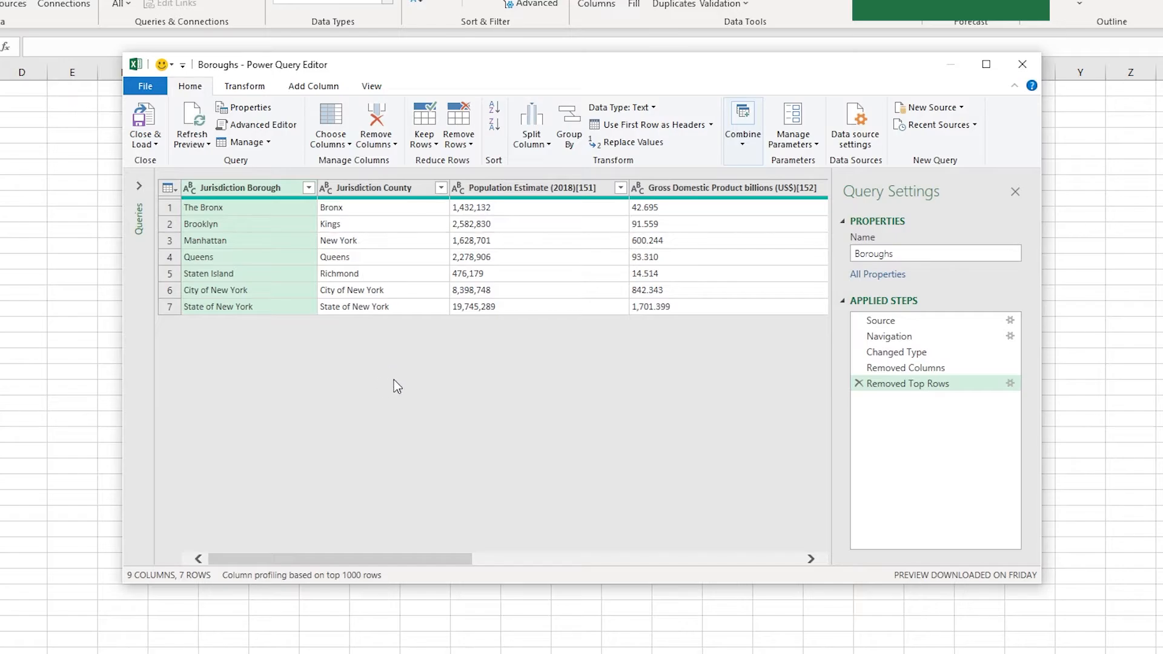
{"action": "scroll", "scroll_direction": "right", "scroll_amount": 3}
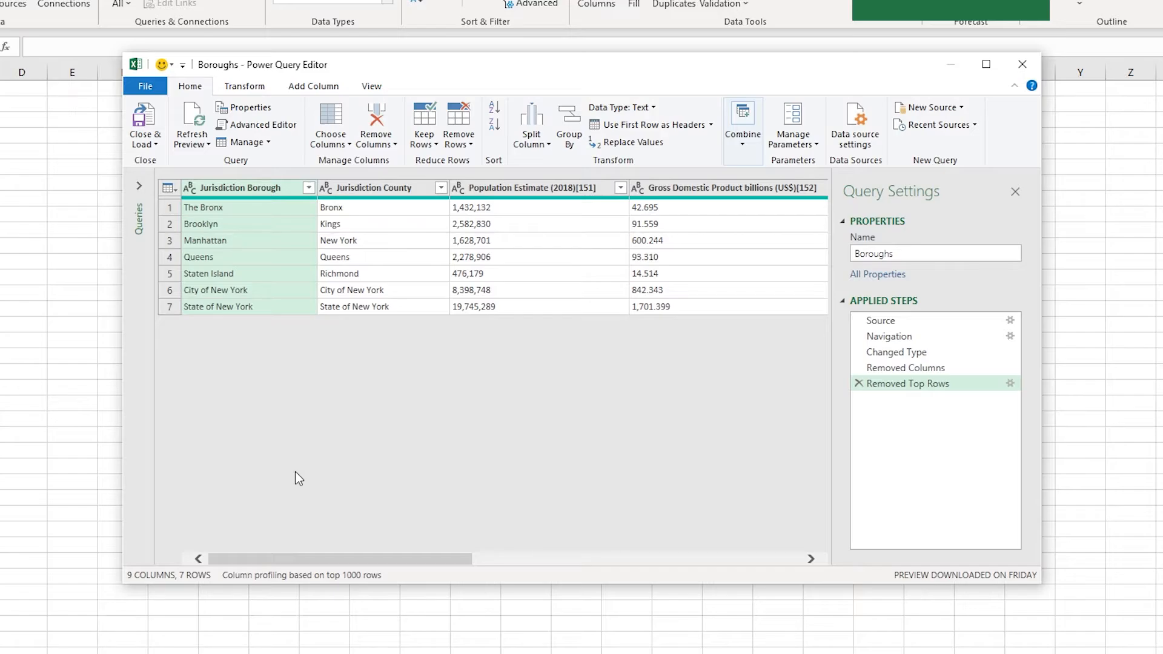
{"action": "mouse_move", "coordinate": [307, 562]}
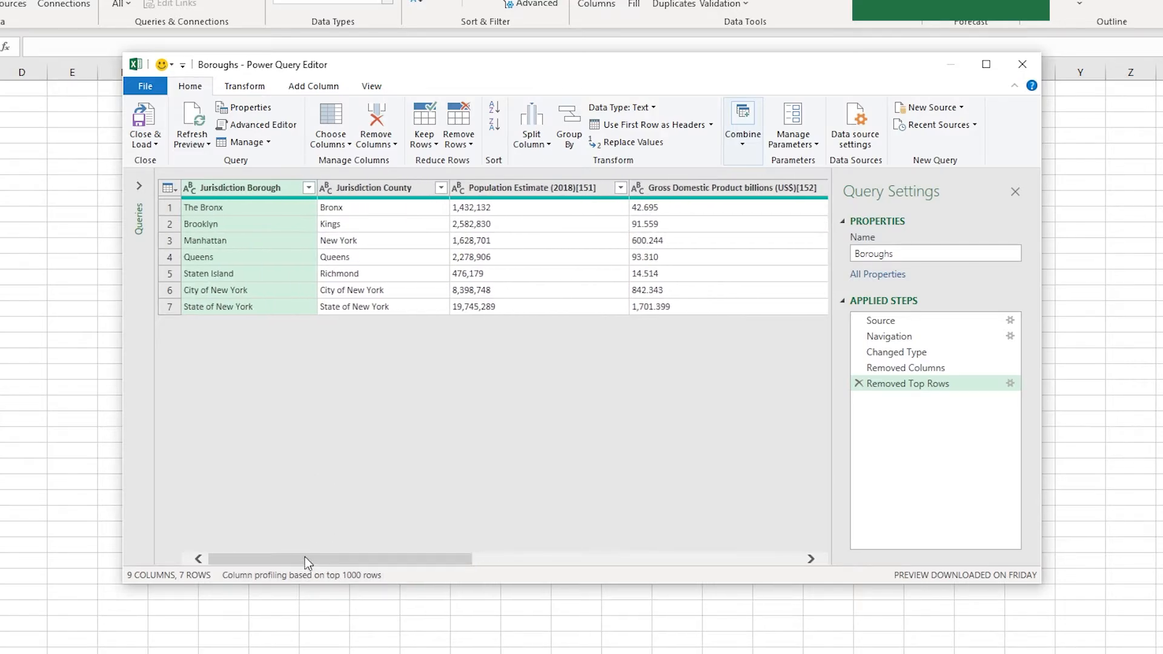
{"action": "mouse_move", "coordinate": [604, 309]}
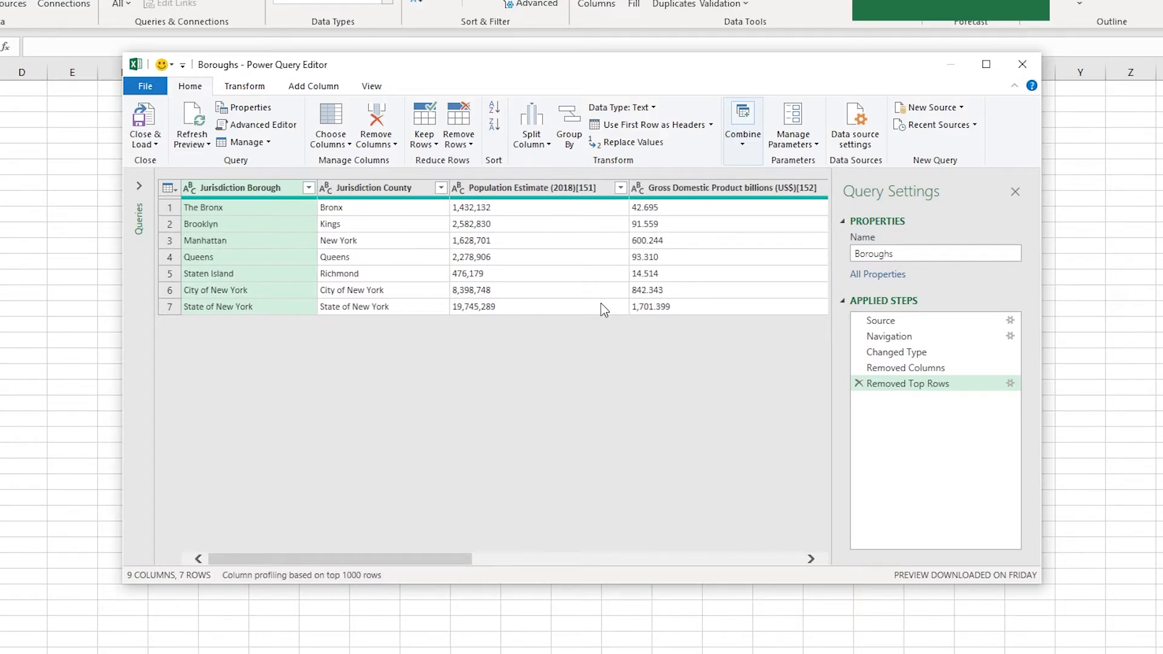
{"action": "mouse_move", "coordinate": [459, 121]}
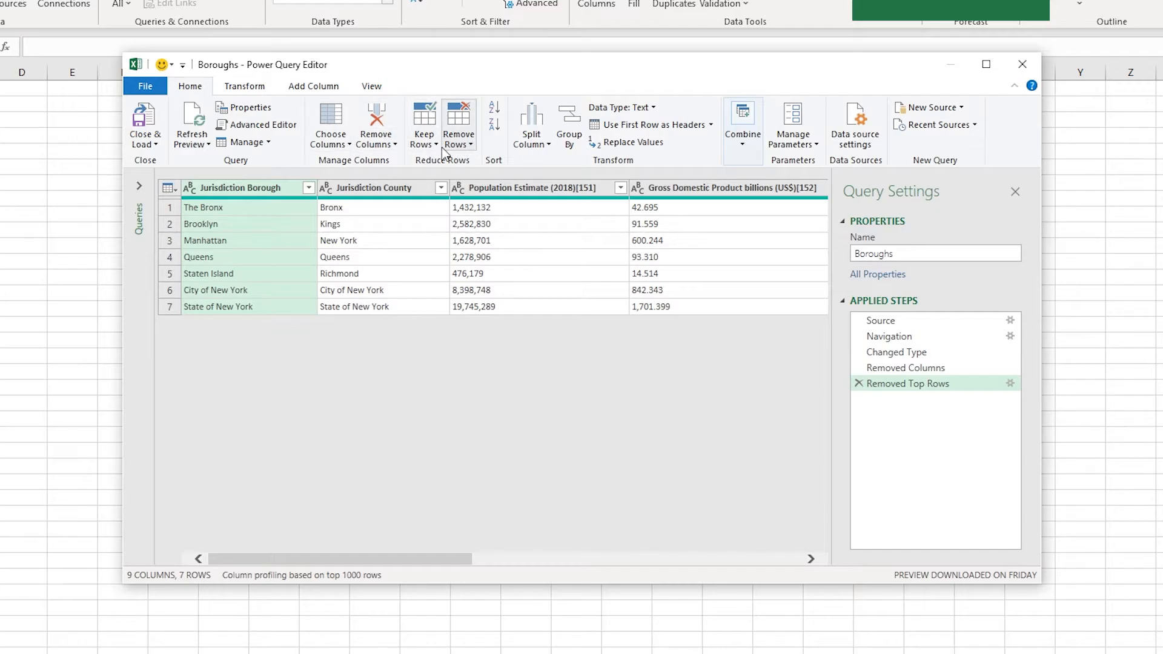
{"action": "left_click", "coordinate": [243, 85]}
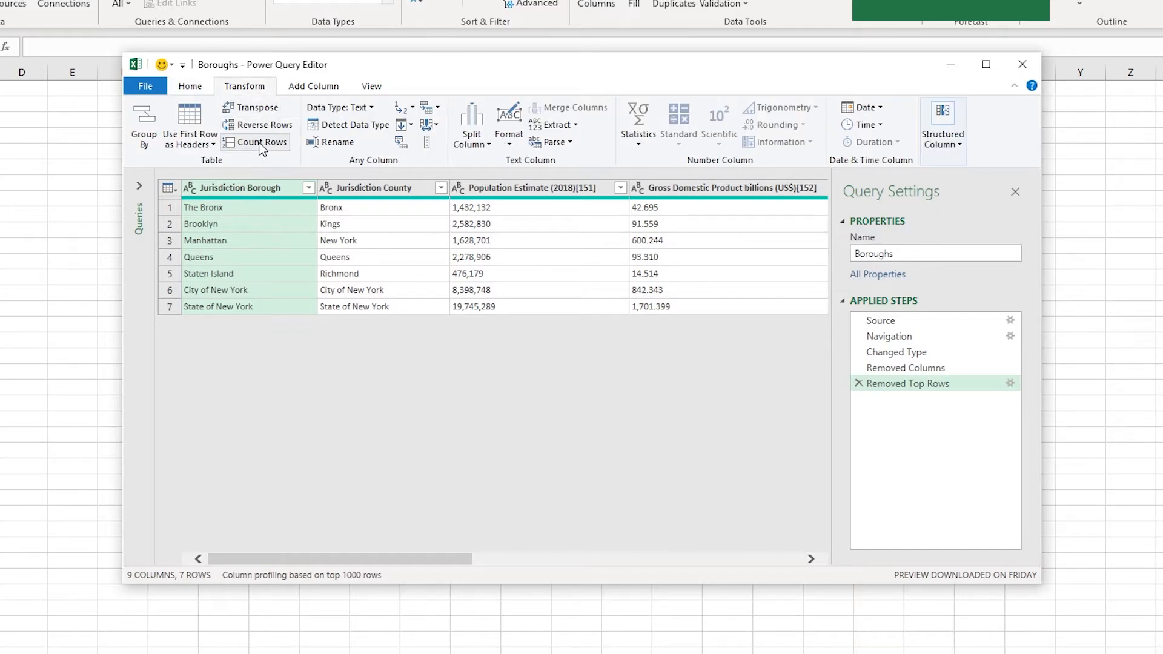
{"action": "mouse_move", "coordinate": [245, 111]}
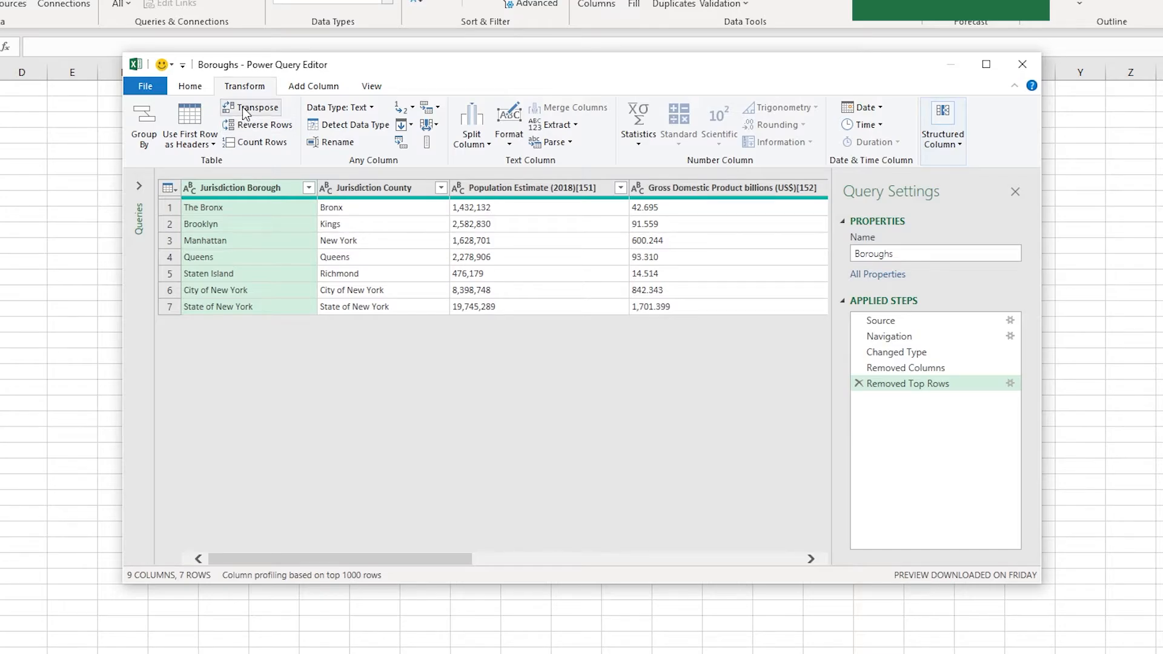
{"action": "mouse_move", "coordinate": [247, 106]}
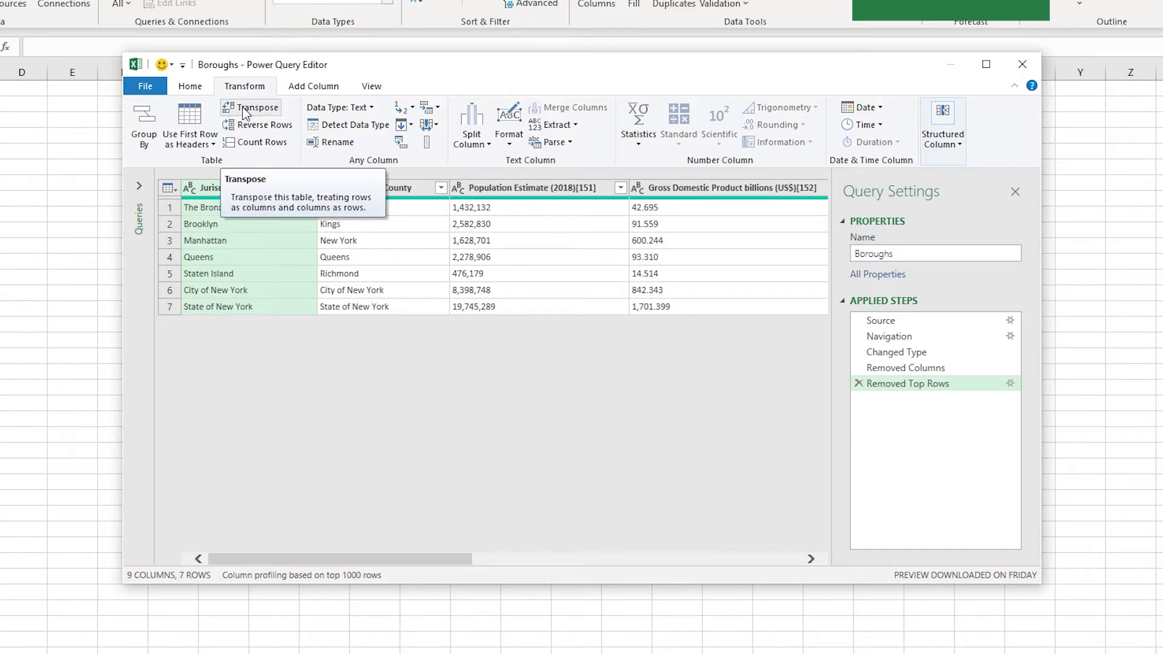
{"action": "mouse_move", "coordinate": [437, 179]}
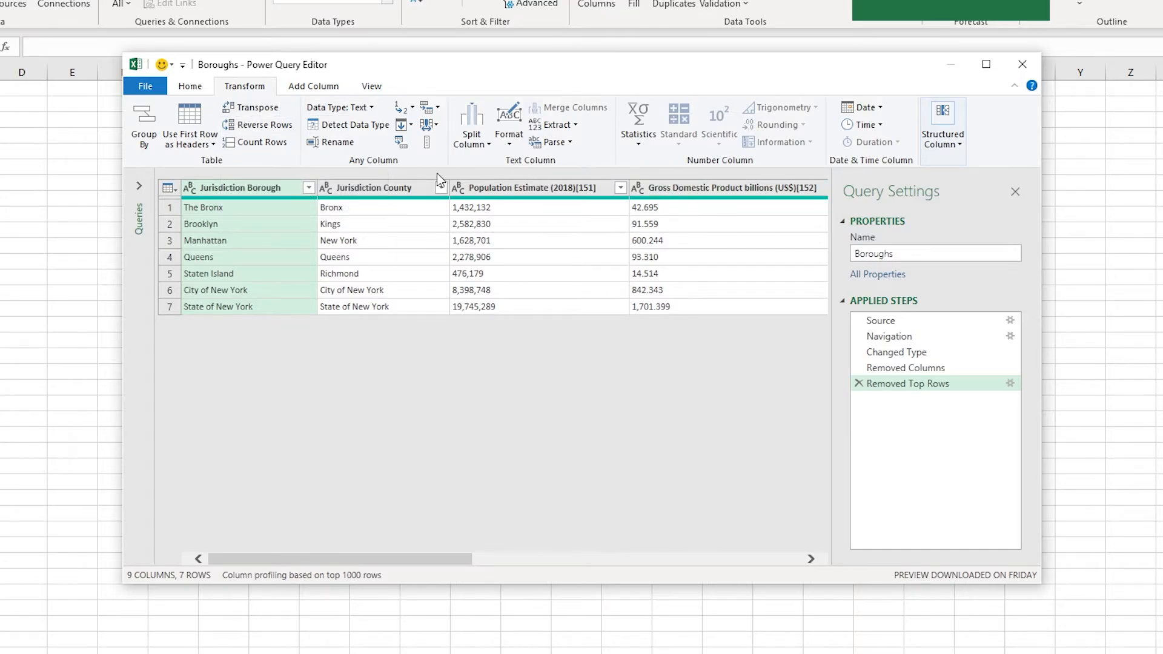
{"action": "mouse_move", "coordinate": [420, 558]}
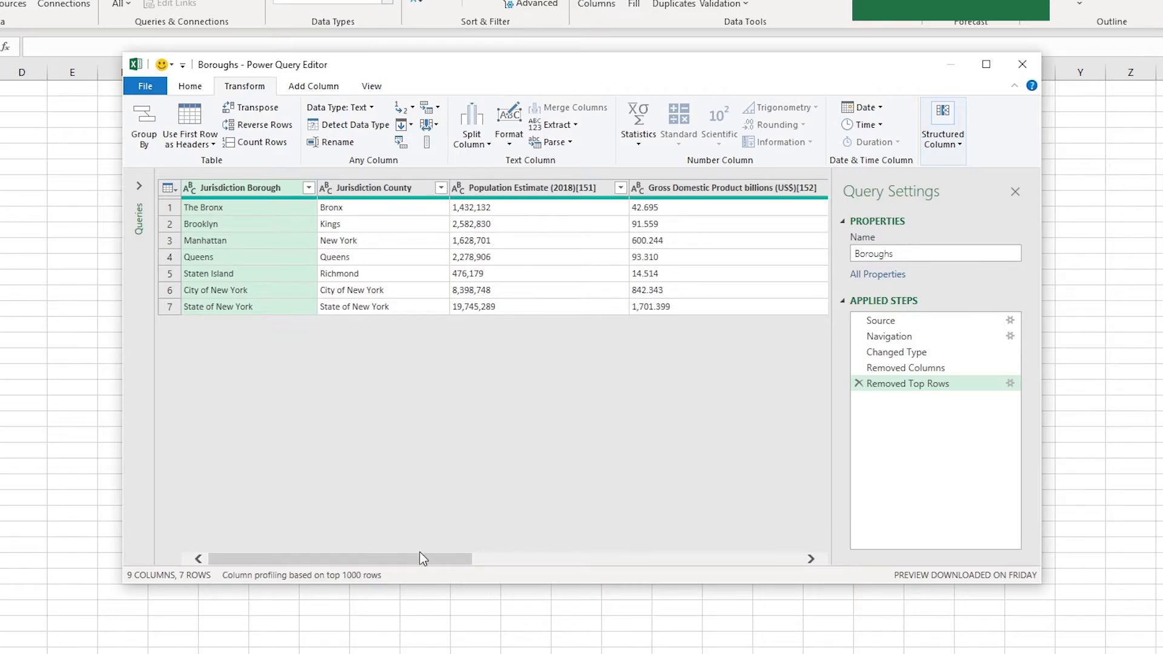
{"action": "scroll", "scroll_direction": "right", "scroll_amount": 3}
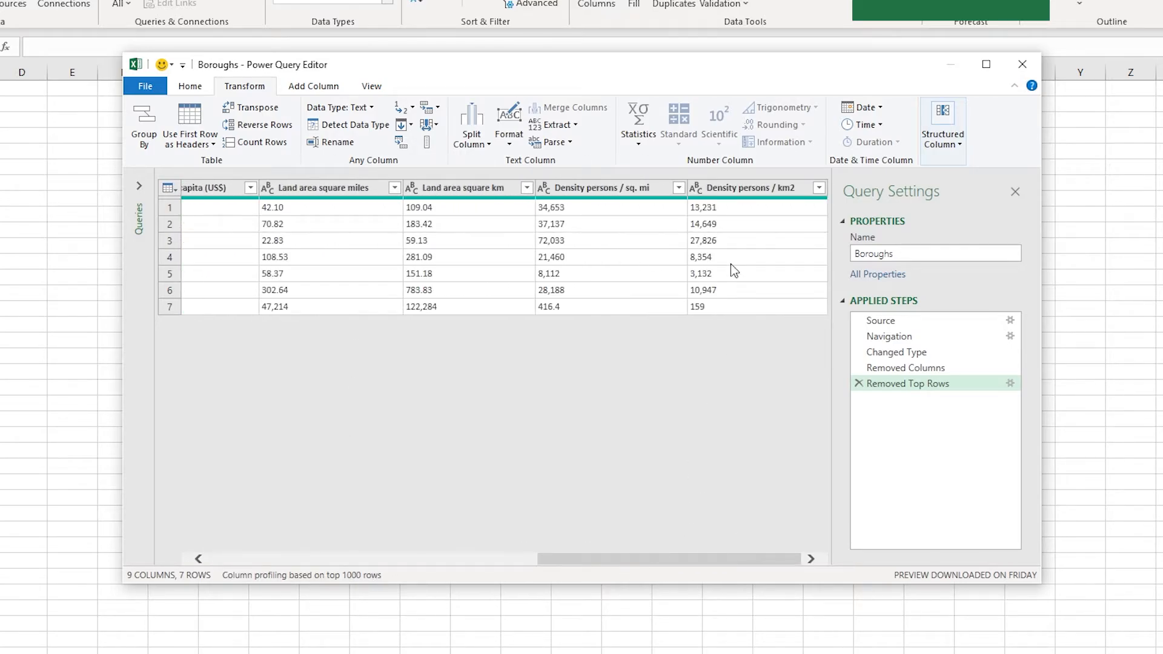
{"action": "left_click", "coordinate": [637, 119]}
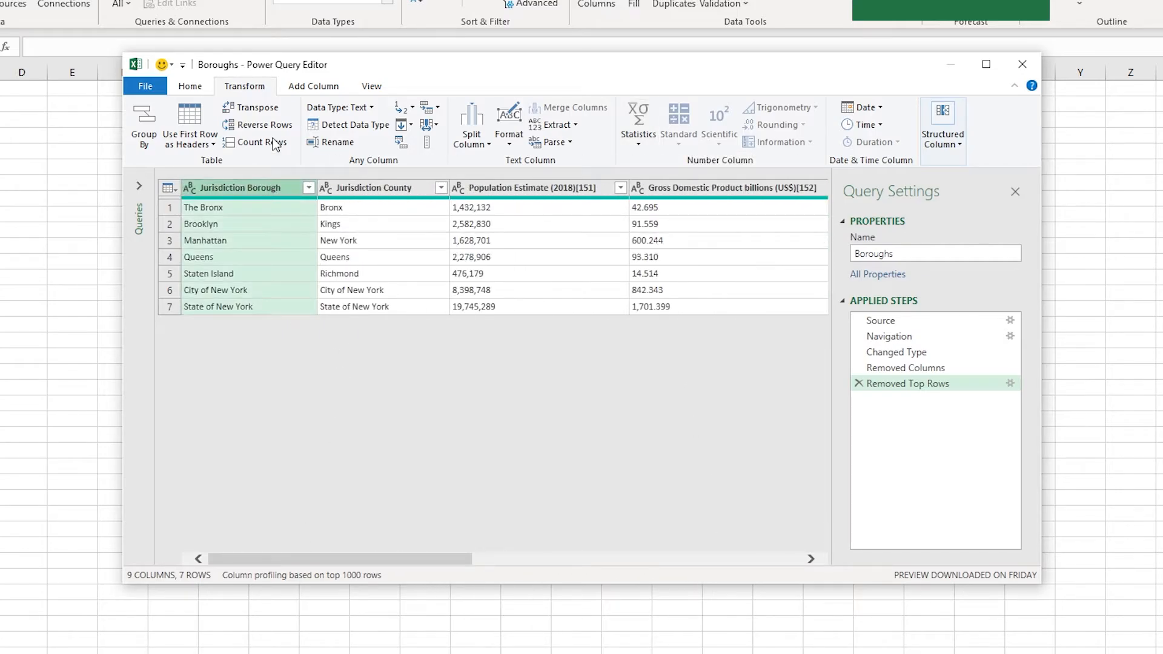
{"action": "left_click", "coordinate": [313, 86]}
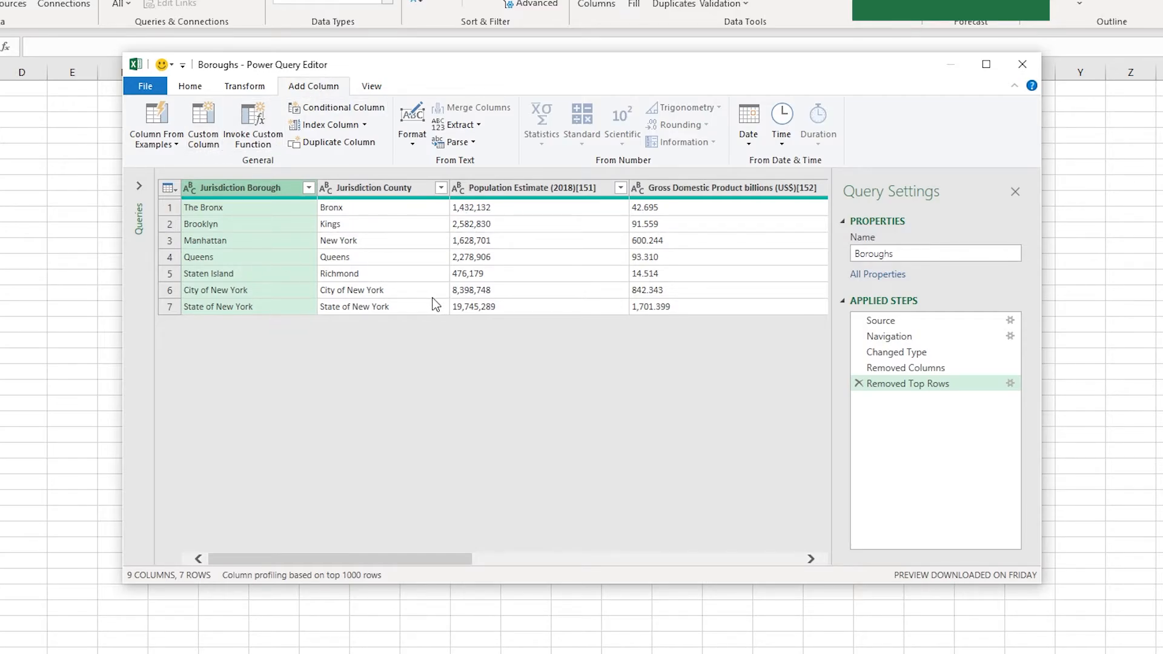
{"action": "left_click", "coordinate": [245, 86]}
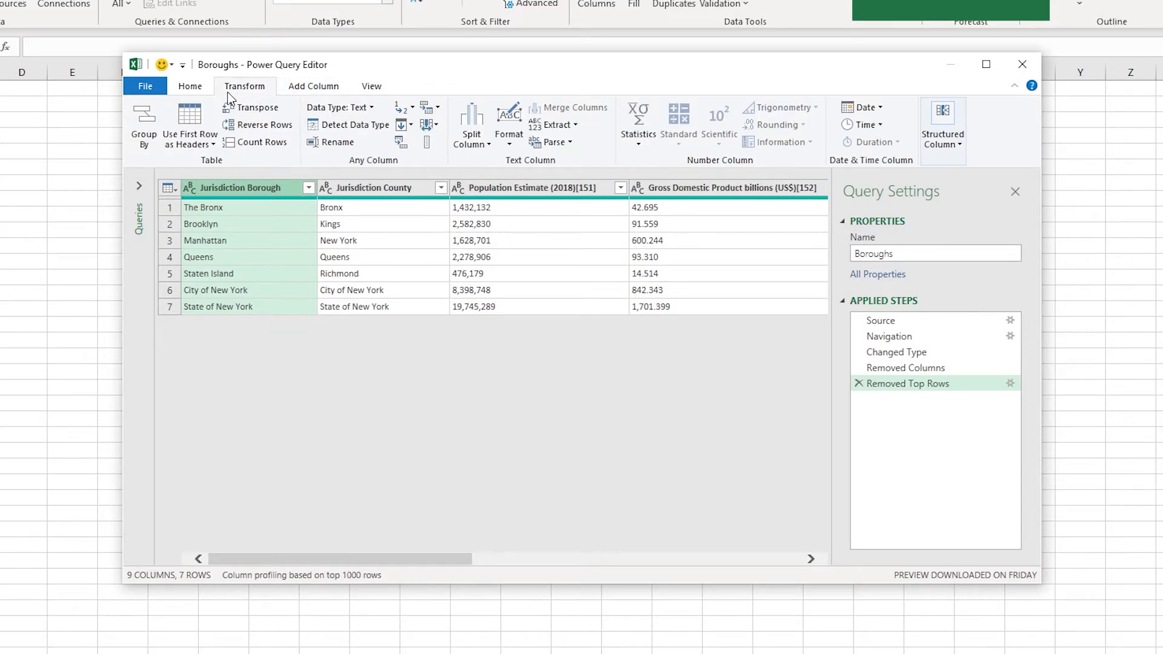
{"action": "left_click", "coordinate": [190, 86]}
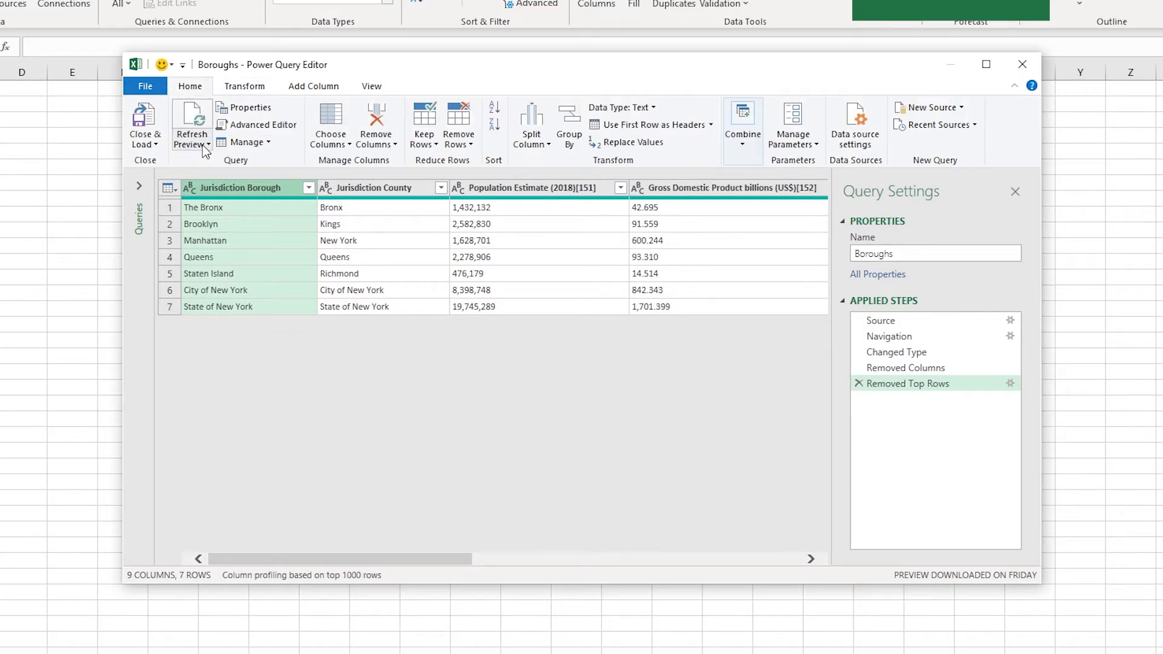
{"action": "mouse_move", "coordinate": [201, 148]}
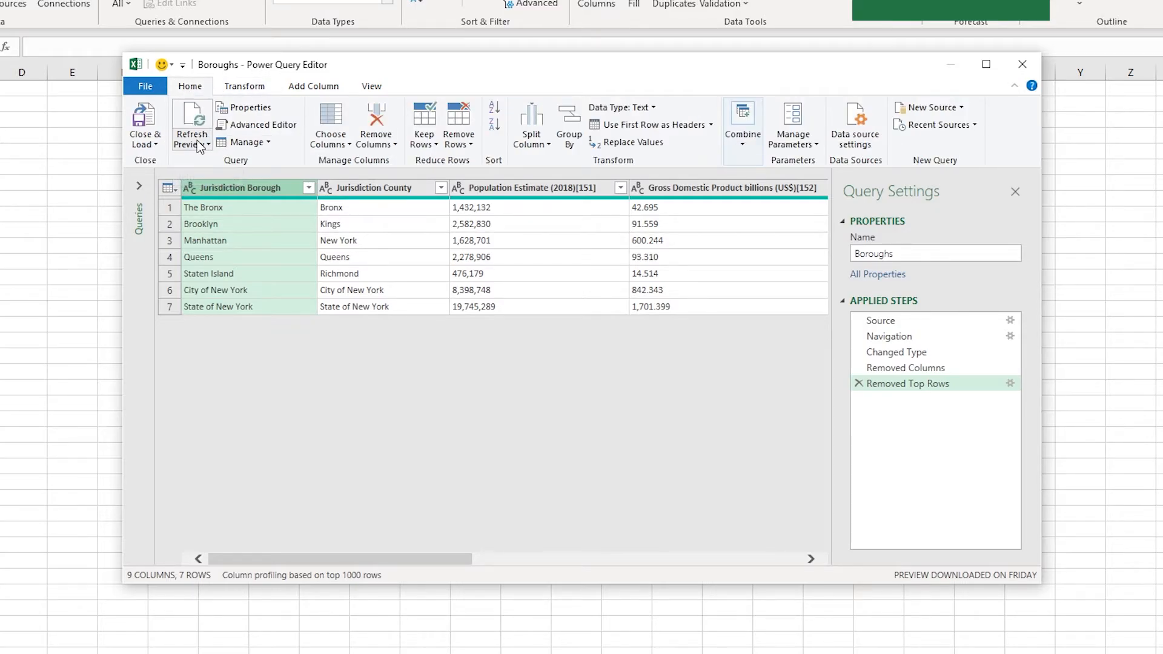
{"action": "mouse_move", "coordinate": [218, 461]}
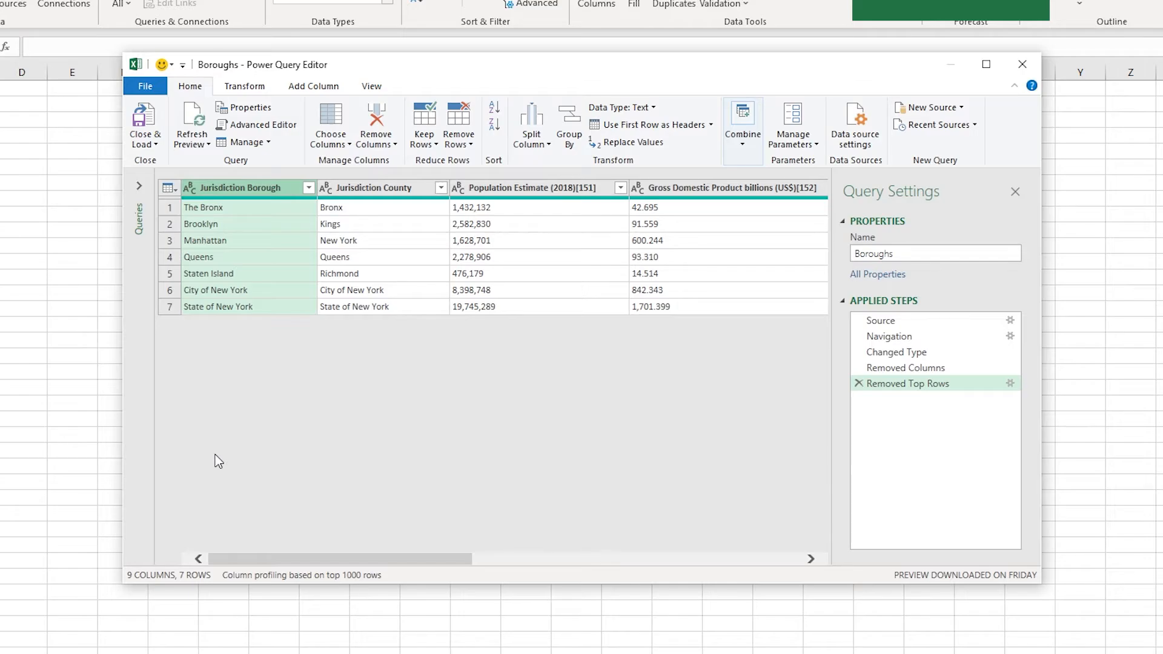
{"action": "mouse_move", "coordinate": [243, 476]}
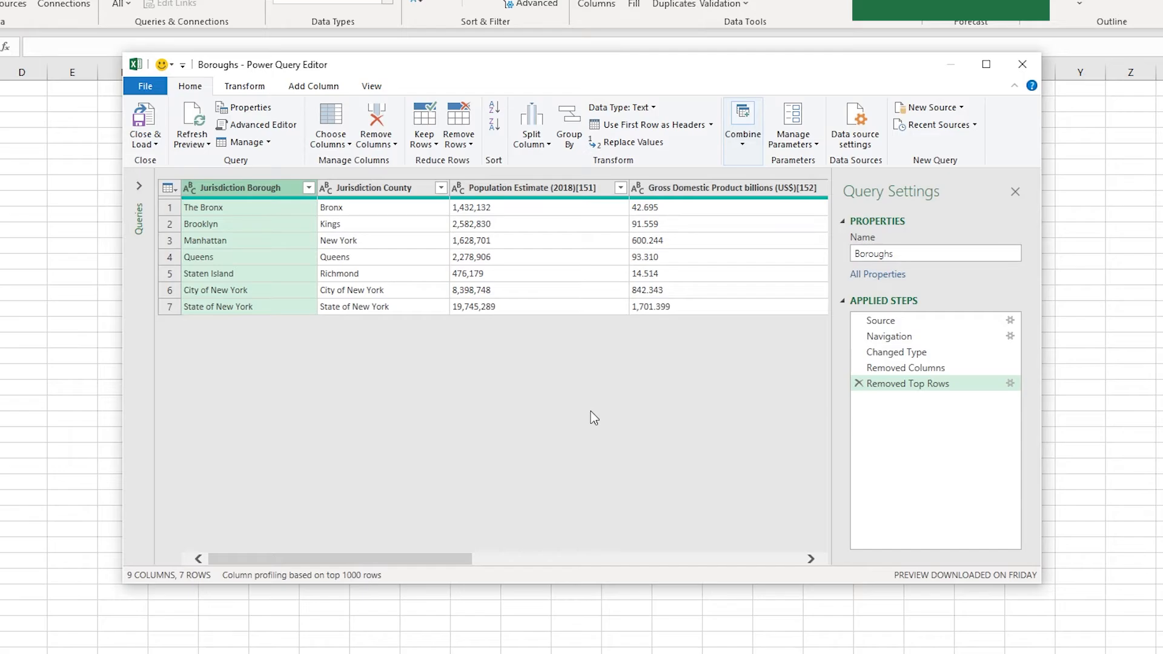
{"action": "mouse_move", "coordinate": [261, 217]}
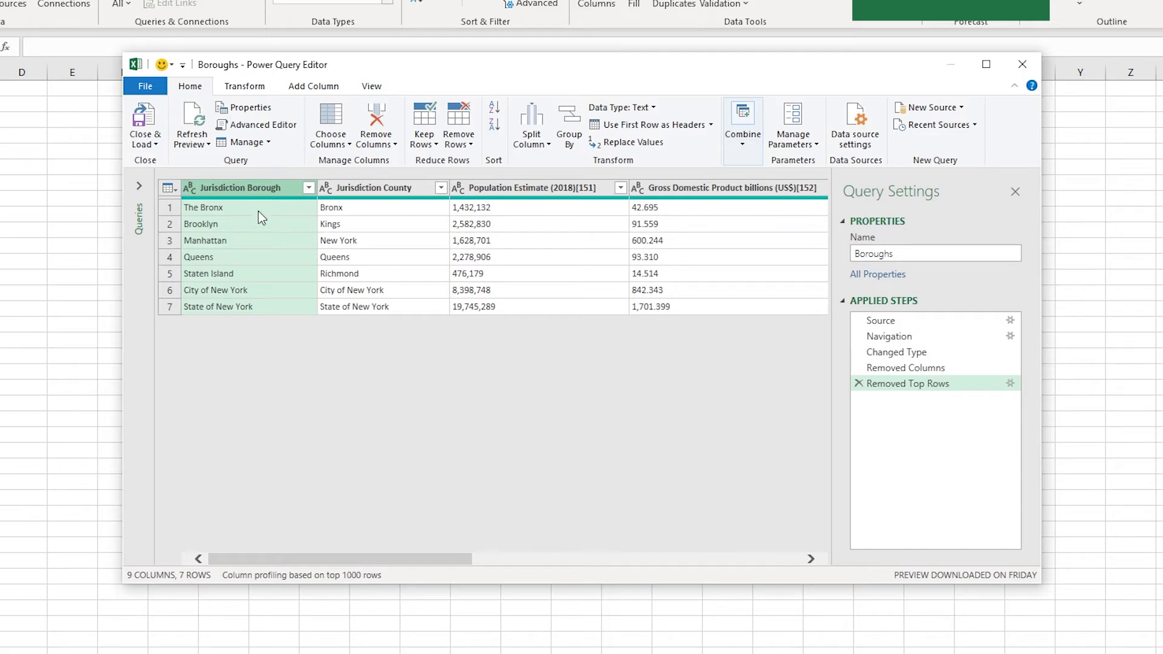
{"action": "mouse_move", "coordinate": [149, 143]}
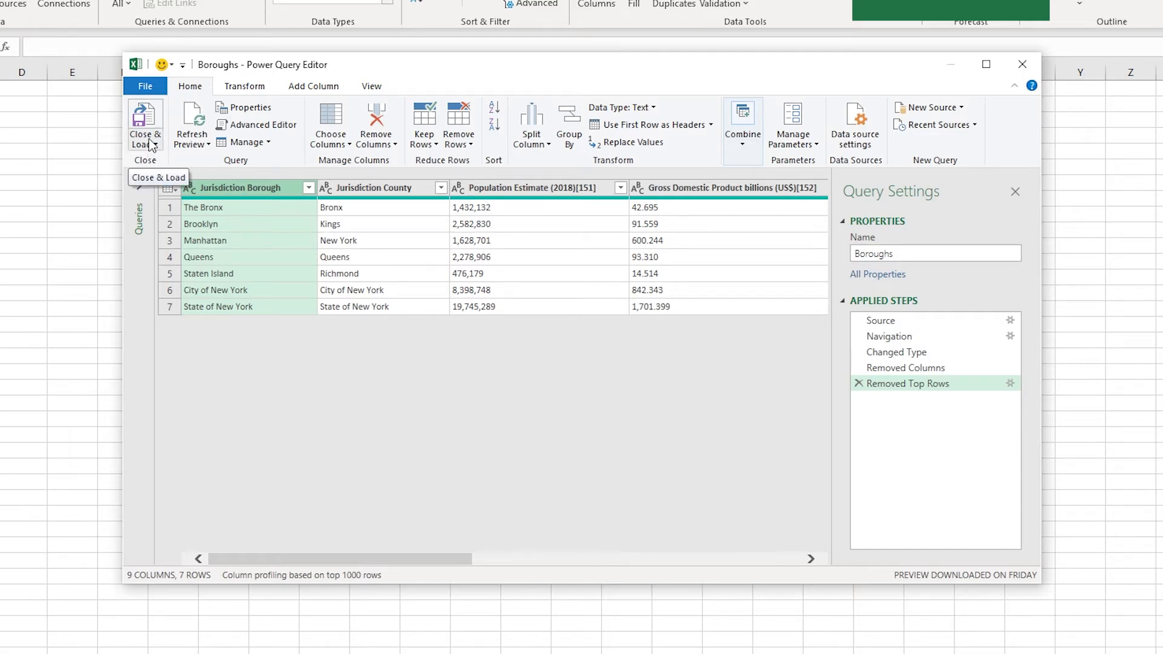
{"action": "mouse_move", "coordinate": [150, 145]}
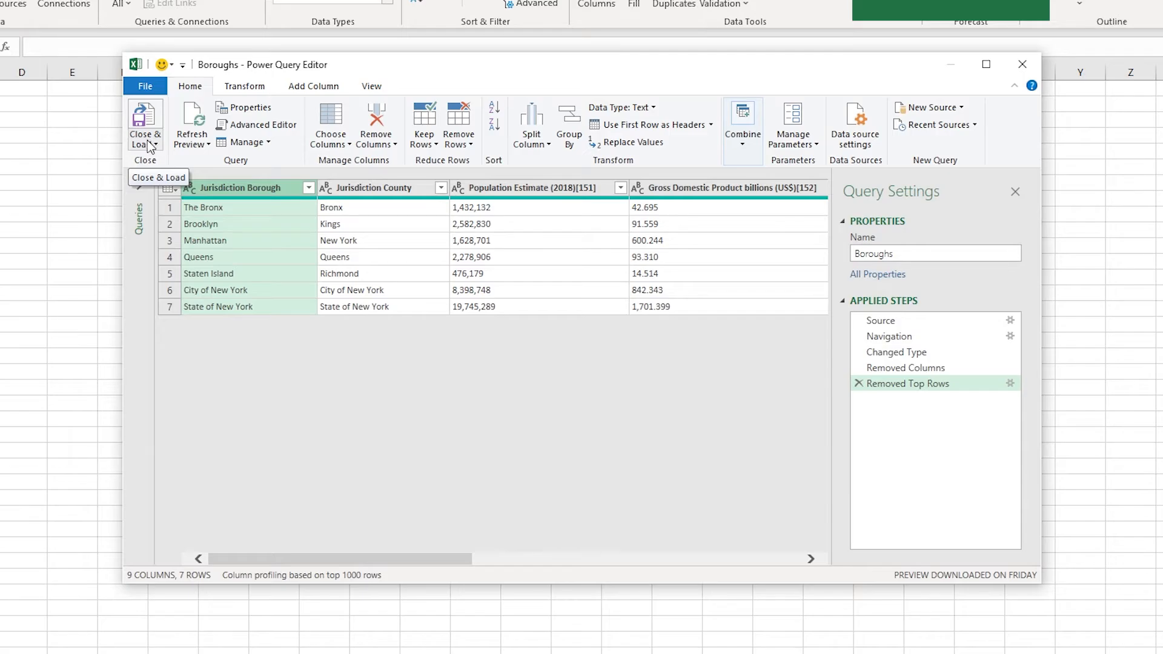
{"action": "mouse_move", "coordinate": [151, 146]}
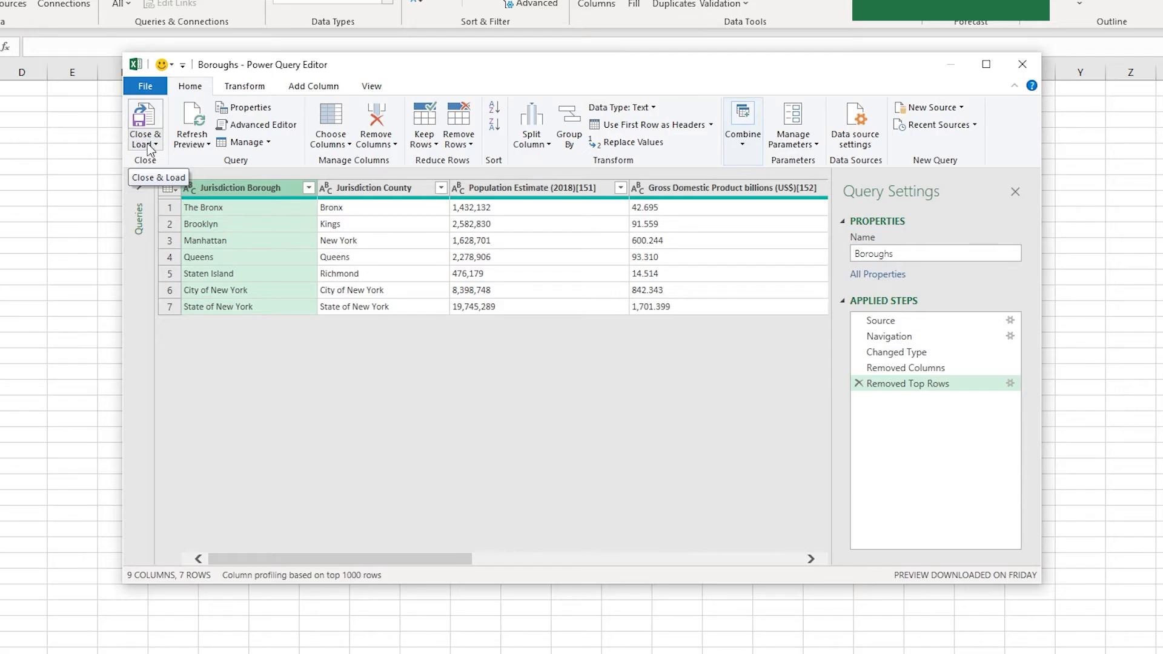
{"action": "mouse_move", "coordinate": [172, 124]}
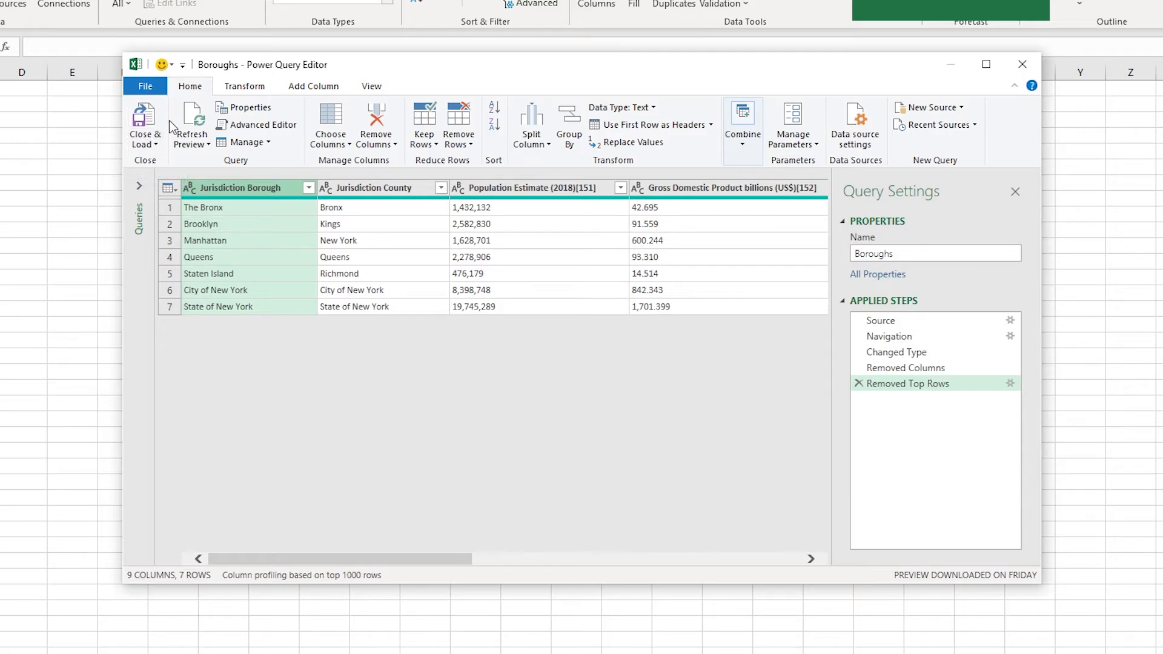
- Close & Load the Boroughs query as a 7-row table on a new sheet
{"action": "left_click", "coordinate": [145, 121]}
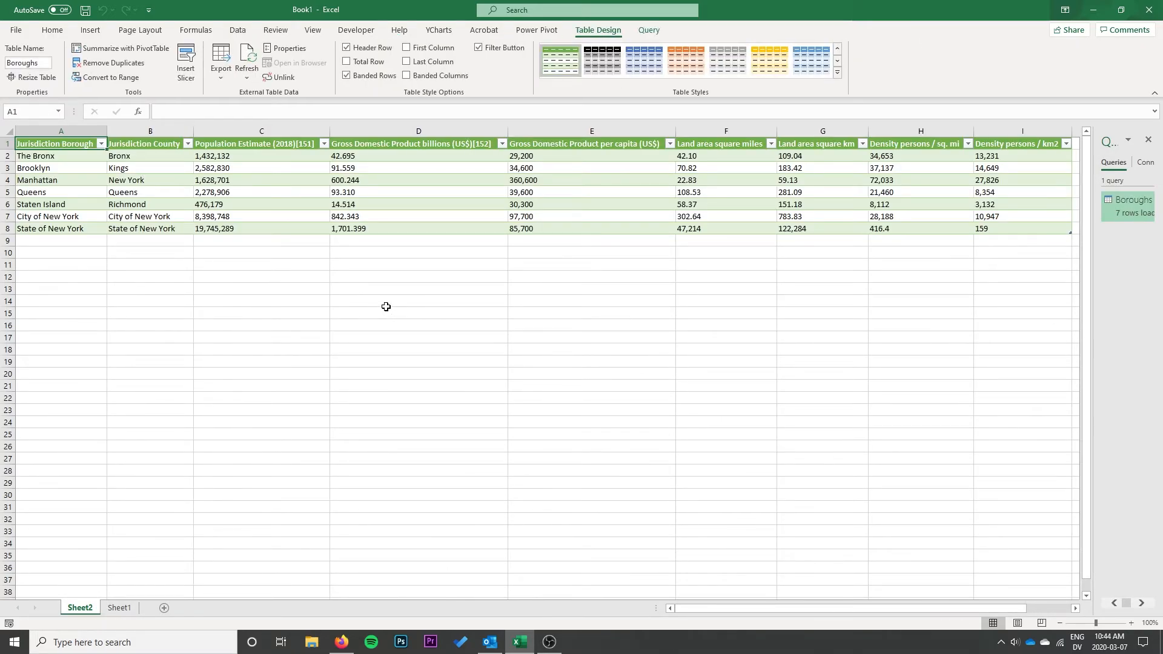
{"action": "mouse_move", "coordinate": [244, 235]}
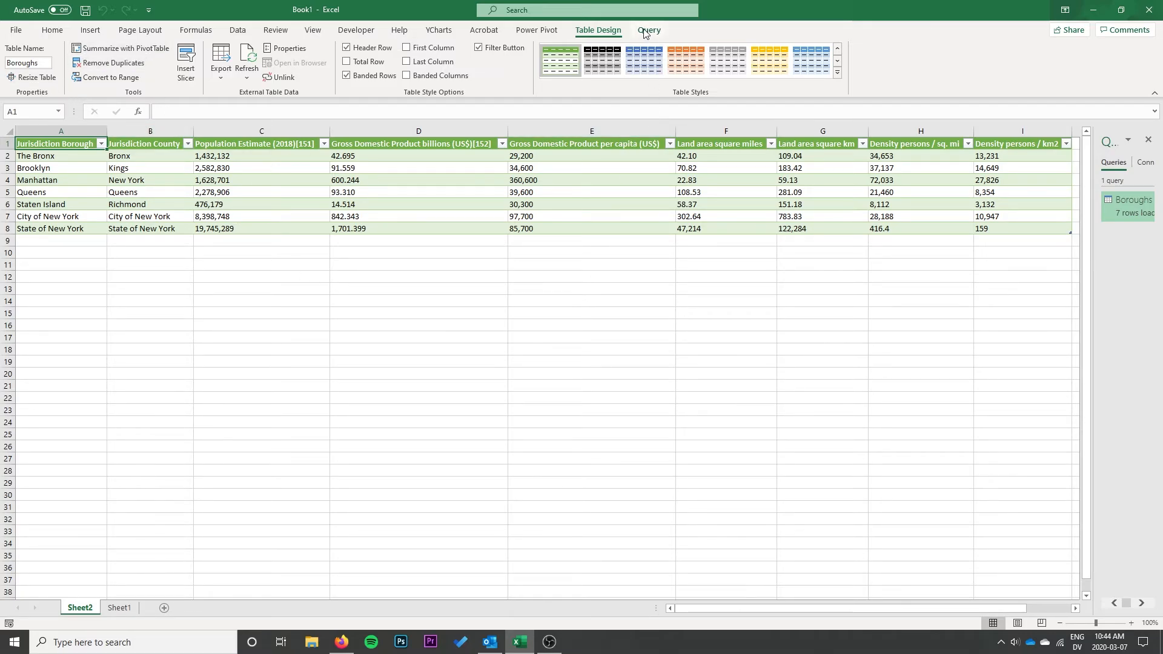
{"action": "left_click", "coordinate": [648, 31]}
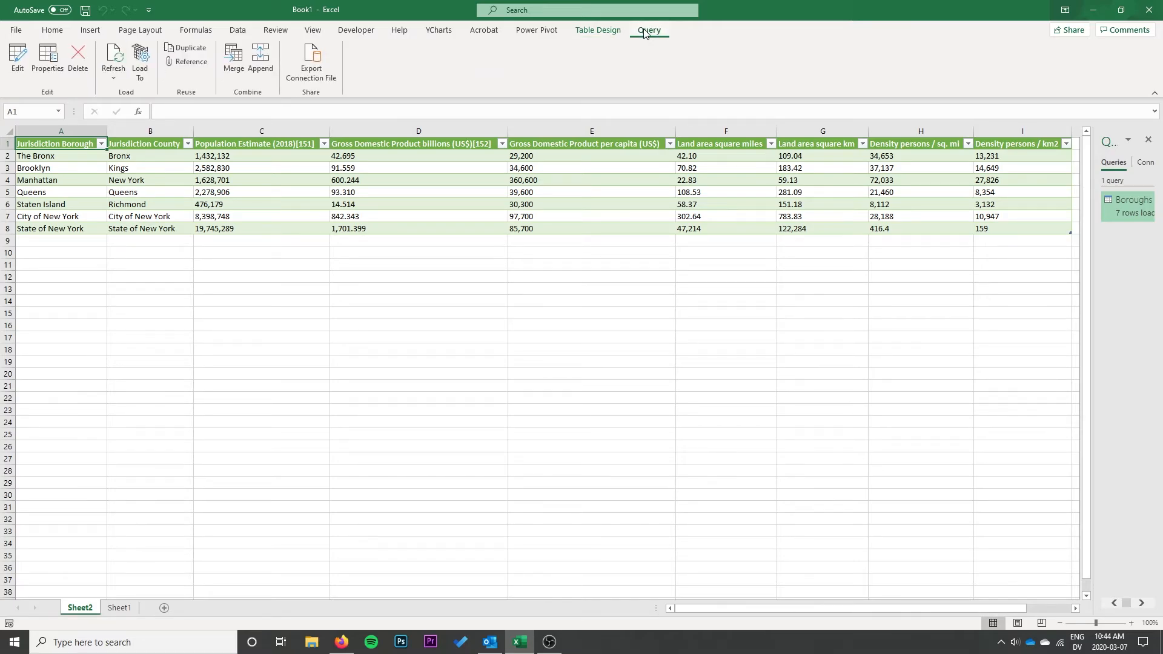
{"action": "mouse_move", "coordinate": [641, 35]}
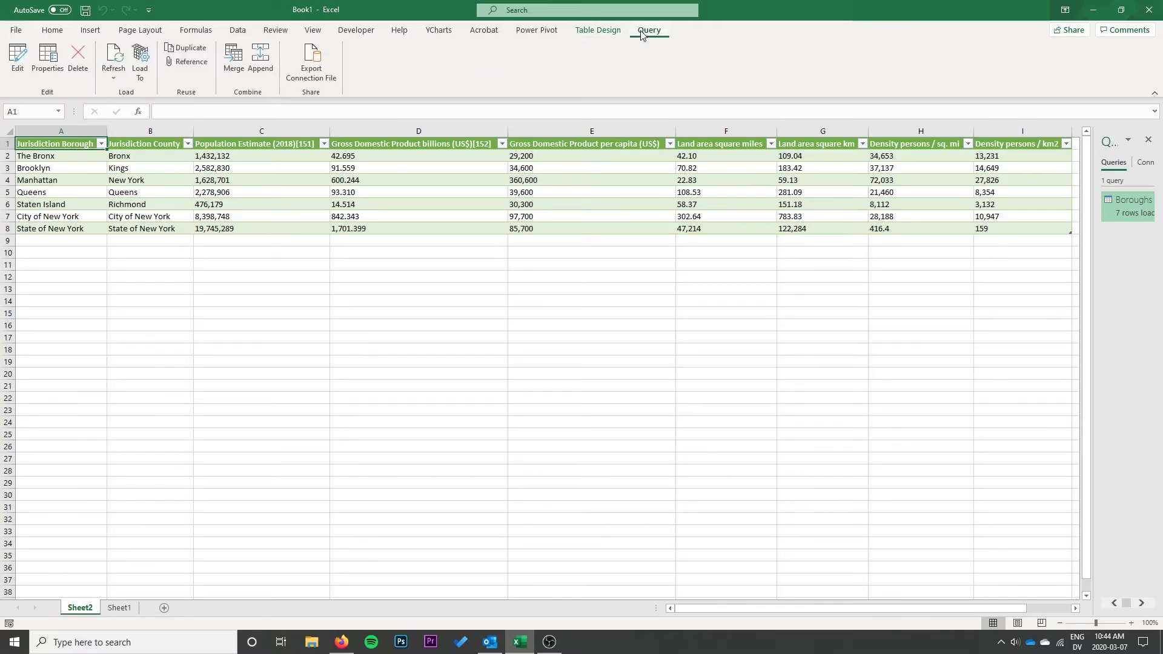
{"action": "left_click", "coordinate": [46, 57]}
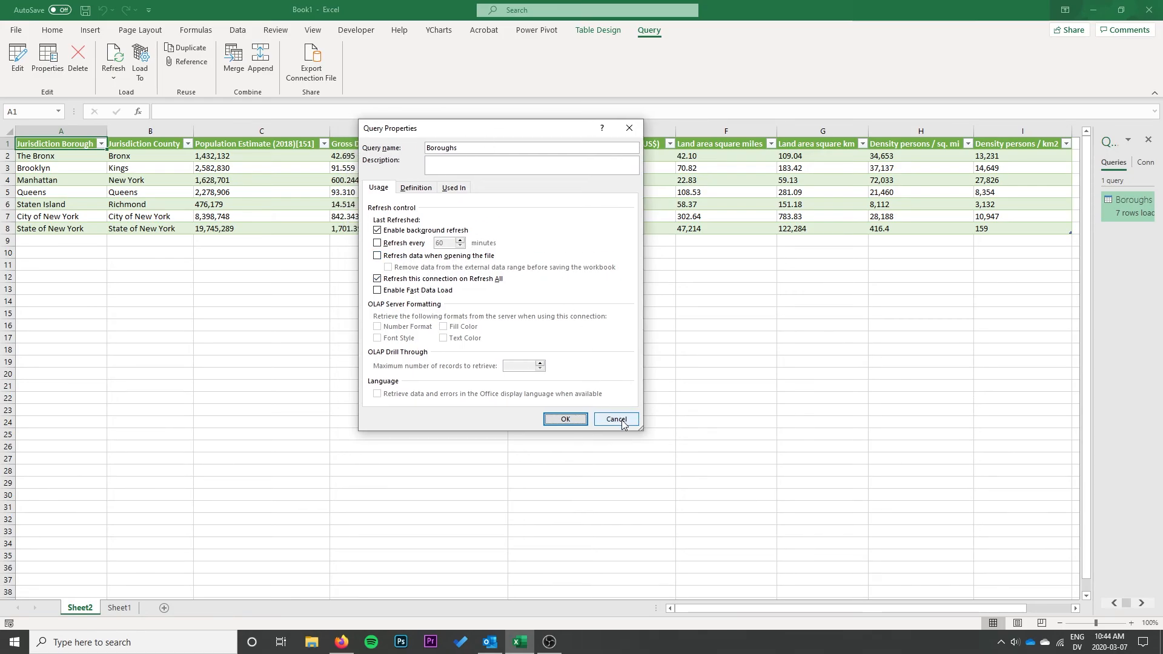
{"action": "left_click", "coordinate": [615, 419]}
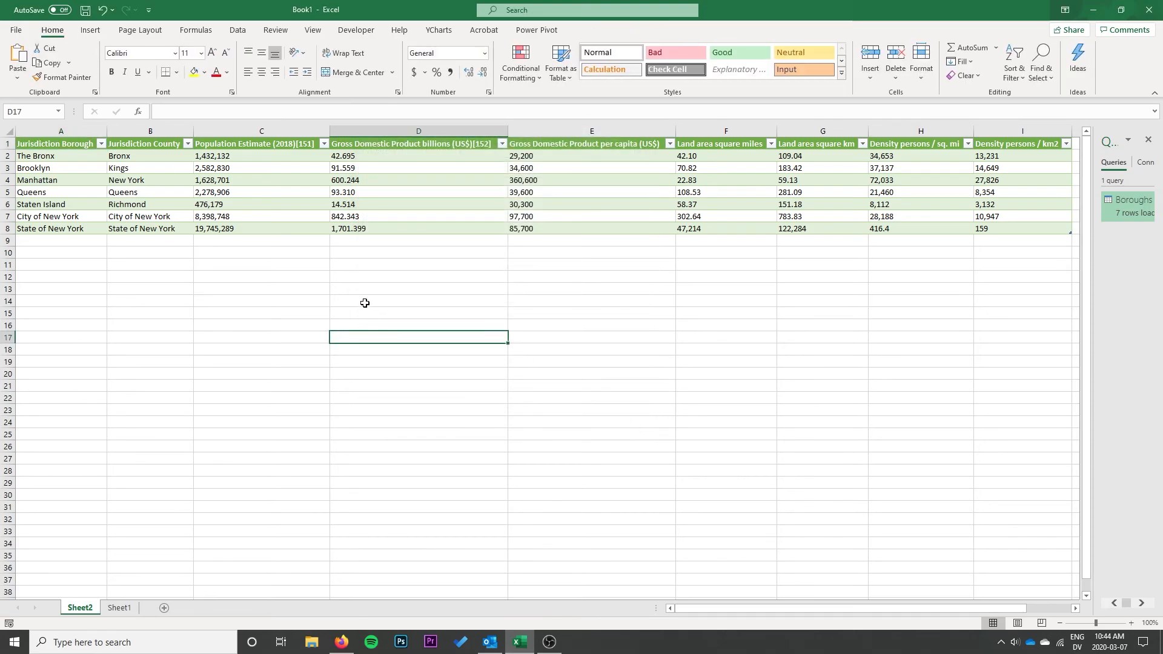
- Select a cell in the Boroughs table and show its Table Design style options
{"action": "left_click", "coordinate": [237, 191]}
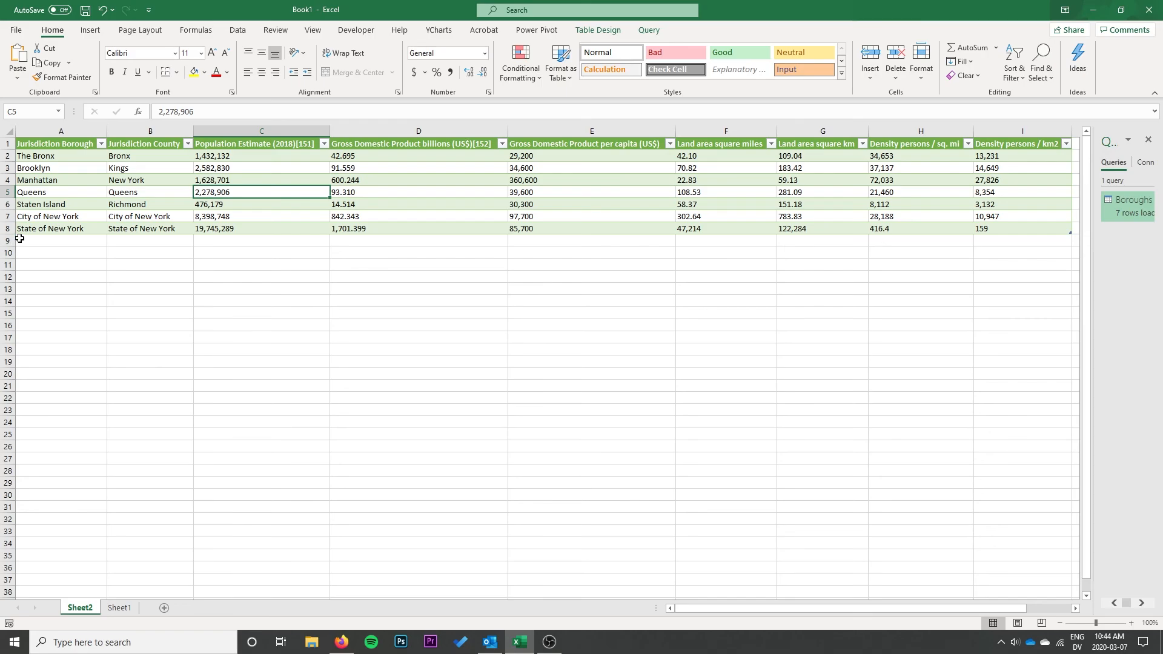
{"action": "left_click", "coordinate": [598, 29]}
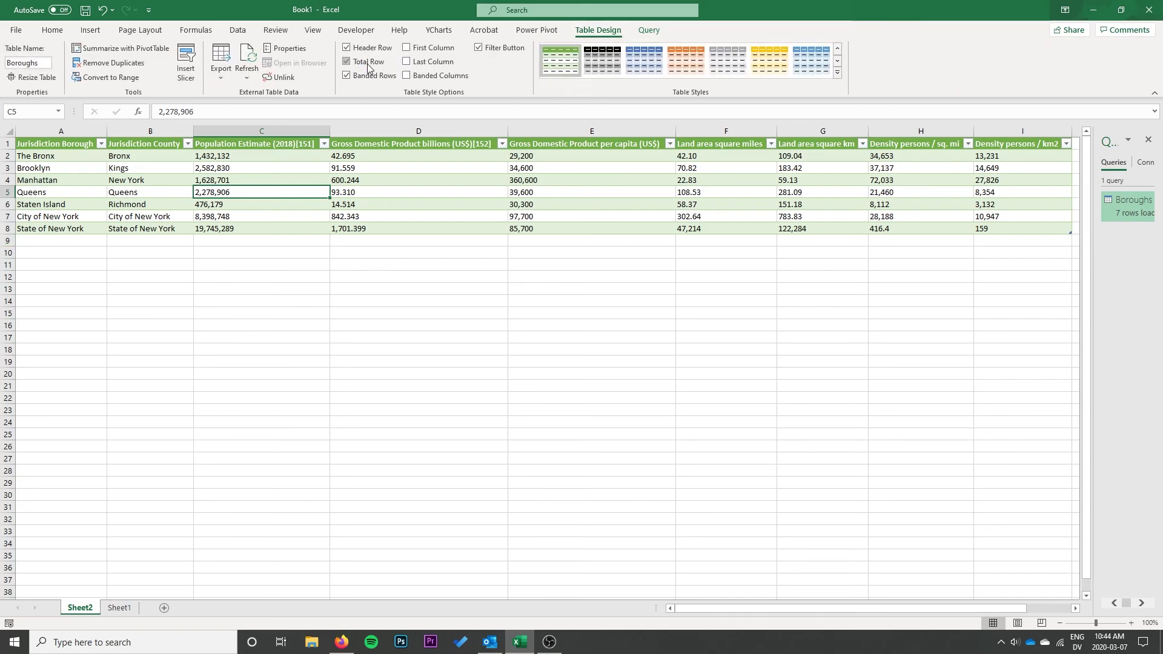
{"action": "left_click", "coordinate": [347, 61]}
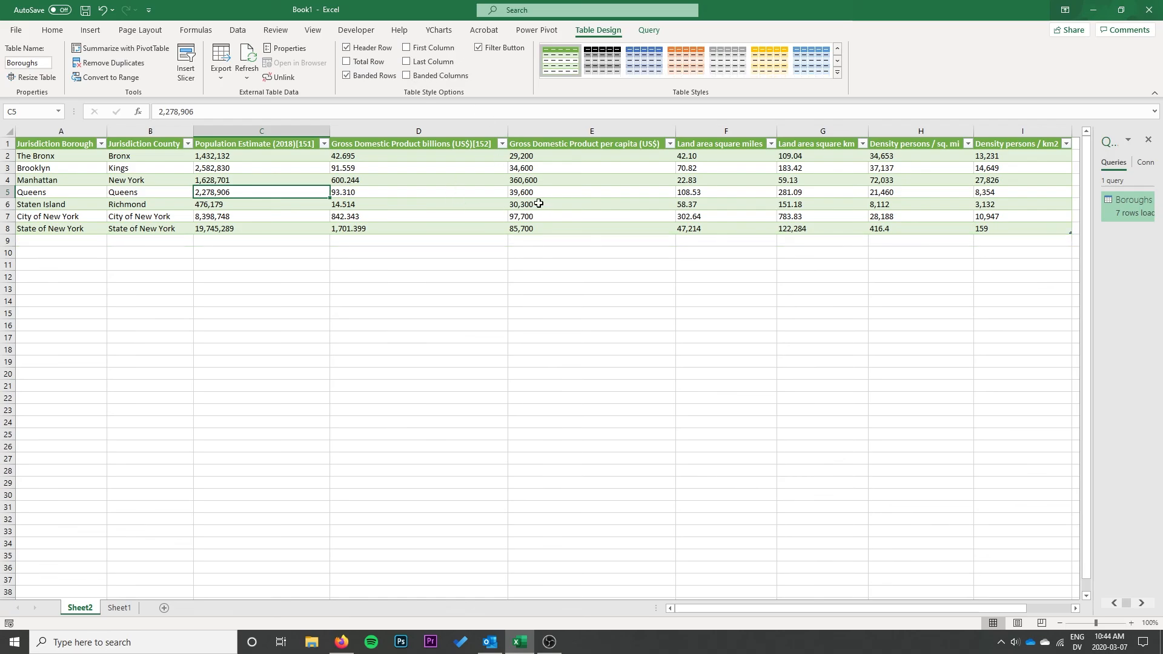
{"action": "mouse_move", "coordinate": [524, 199]}
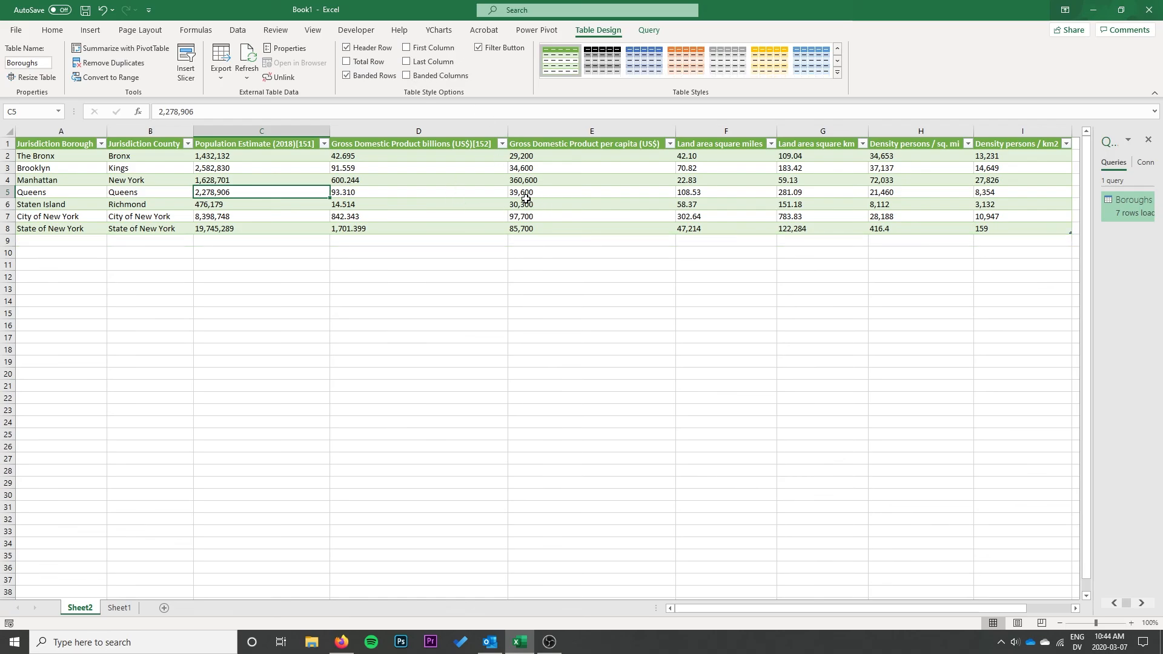